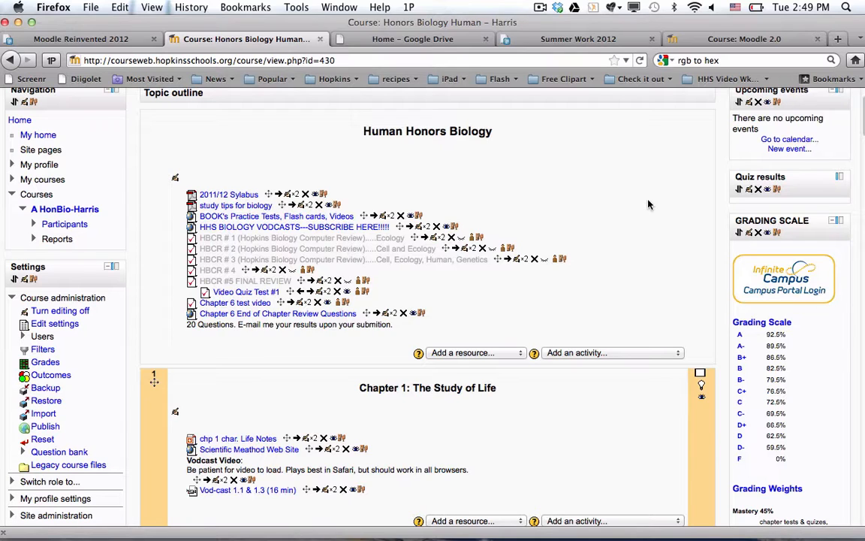
mouse_move(511, 262)
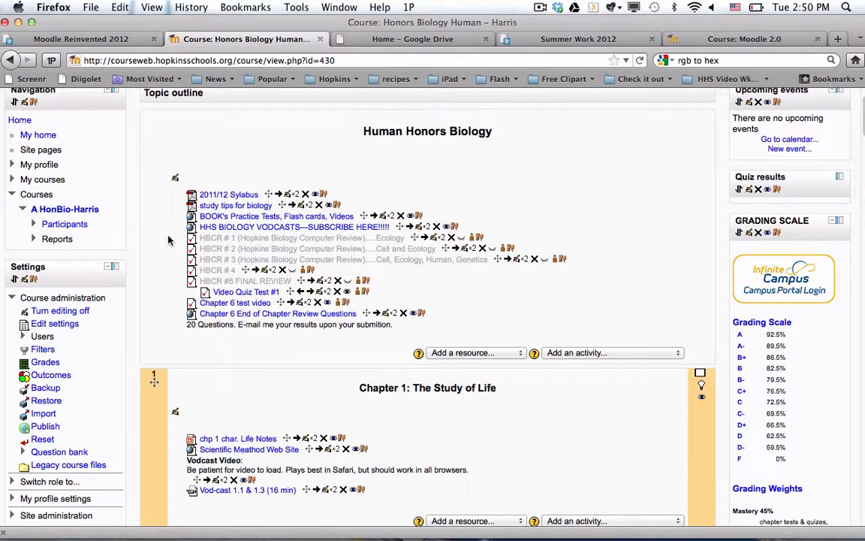
mouse_move(173, 251)
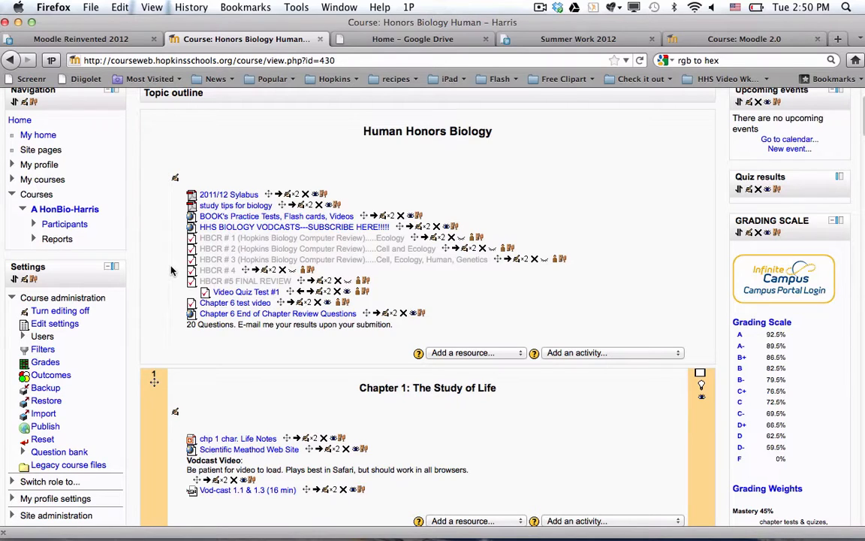
mouse_move(235, 302)
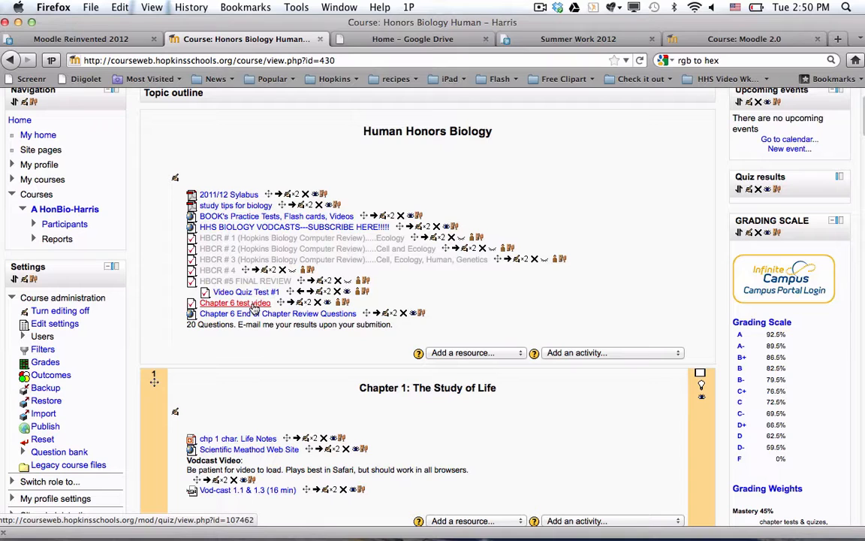
Step: Open the 'Chapter 6 test video' quiz information page from the topic outline
click(235, 302)
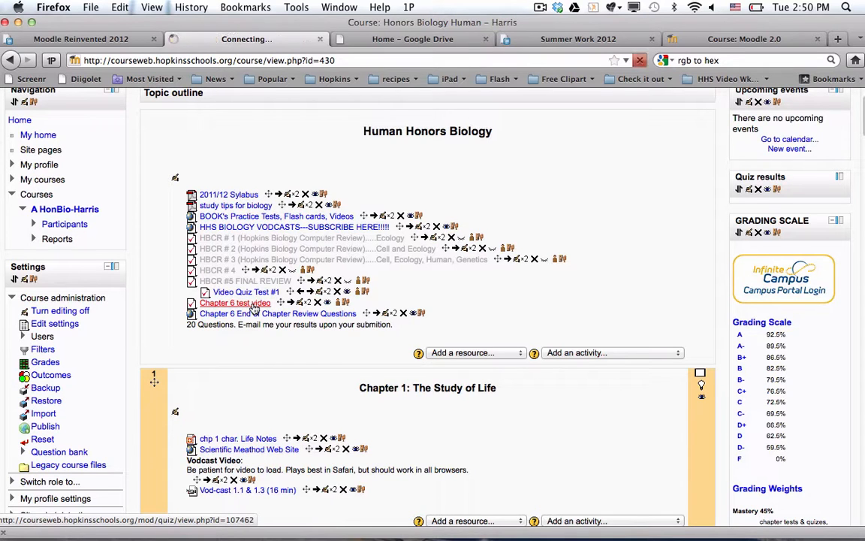
click(235, 302)
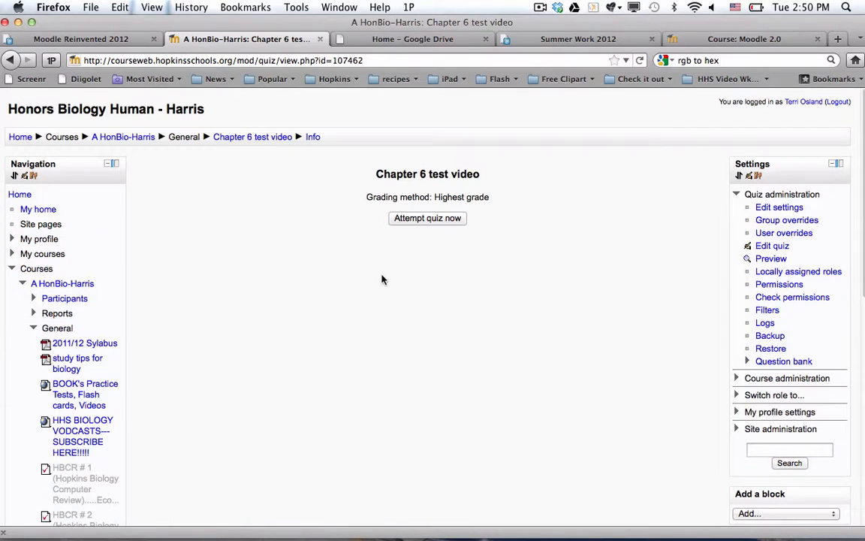
click(427, 218)
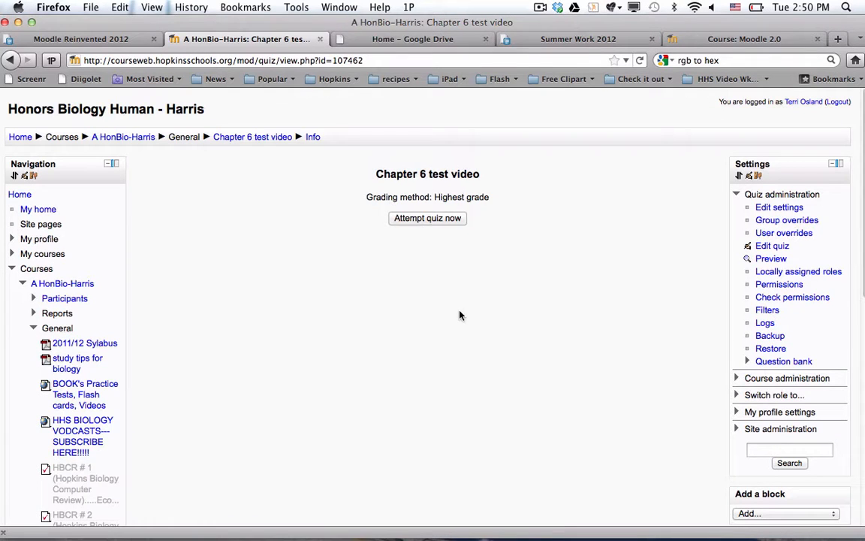
mouse_move(700, 320)
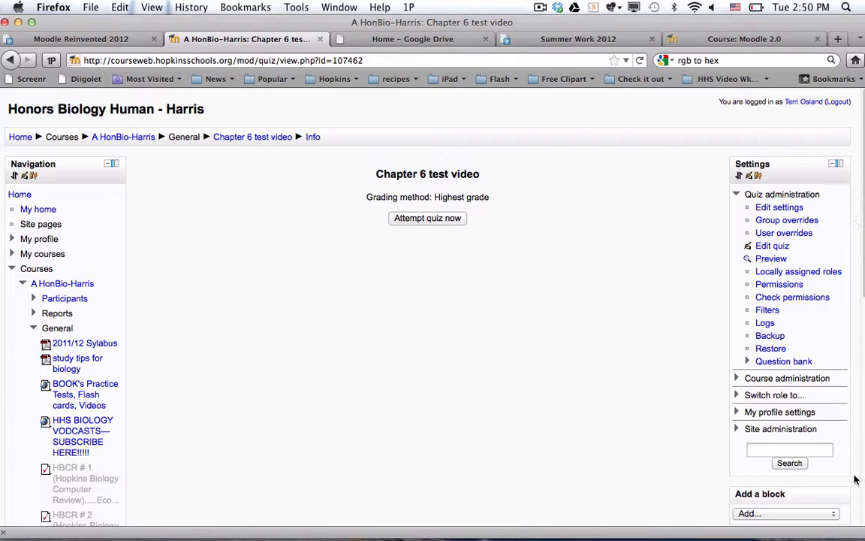
mouse_move(840, 138)
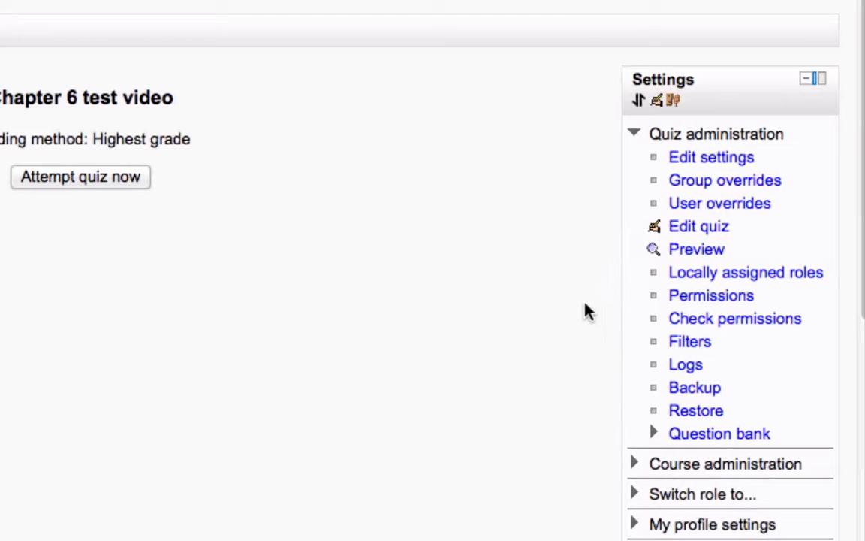
mouse_move(695, 248)
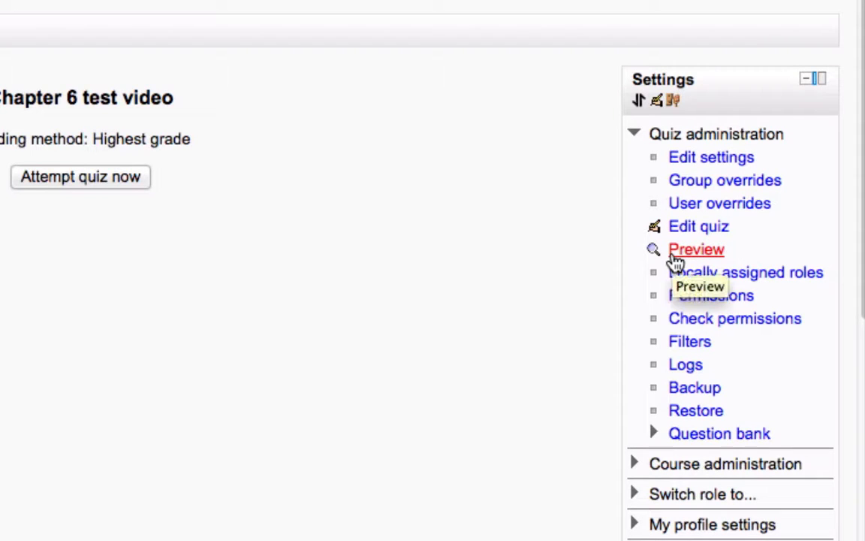
mouse_move(696, 254)
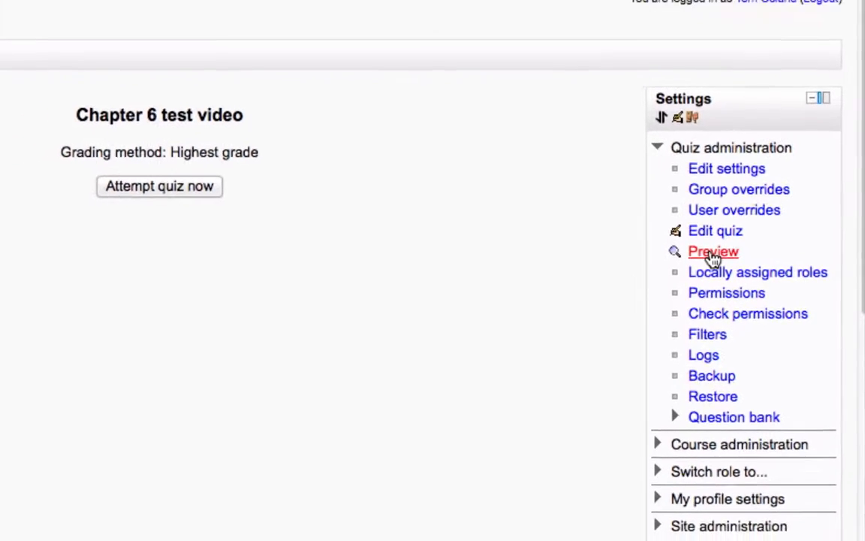
Step: Preview the quiz, scrolling through the embedded video and four multiple-choice questions
click(712, 251)
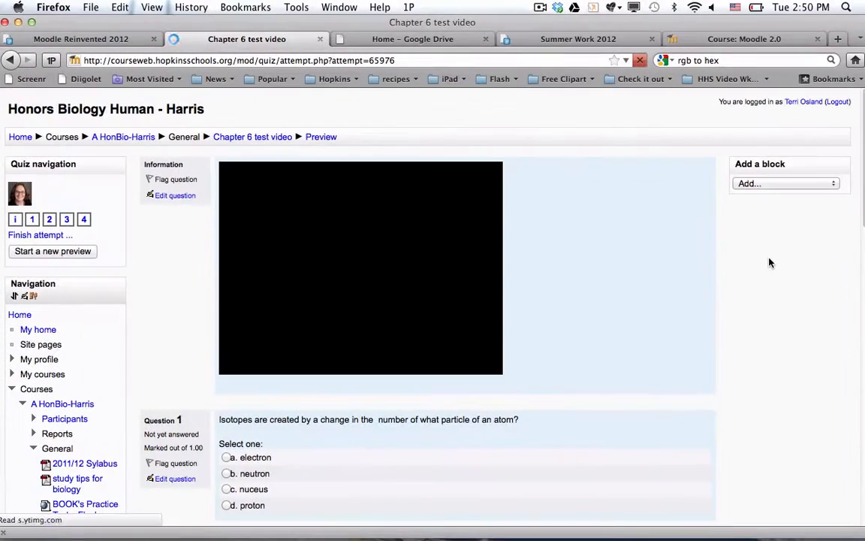
scroll(down, 3)
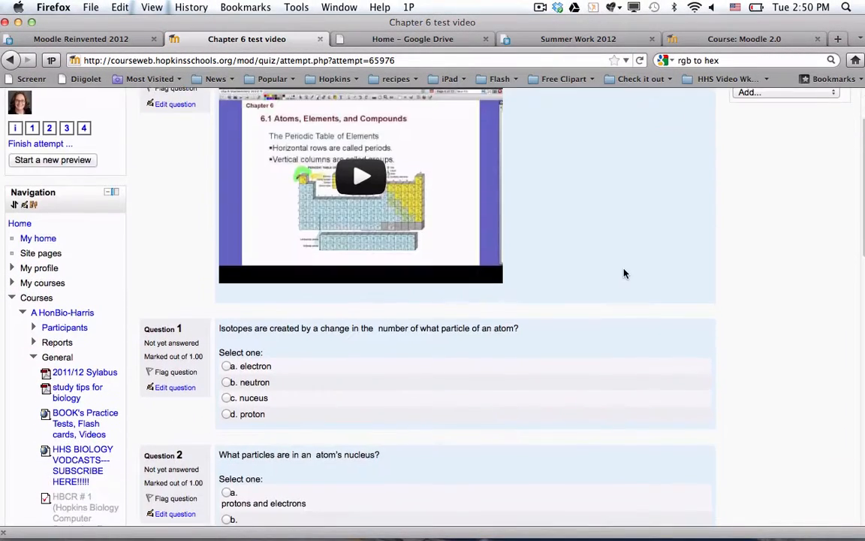
scroll(down, 3)
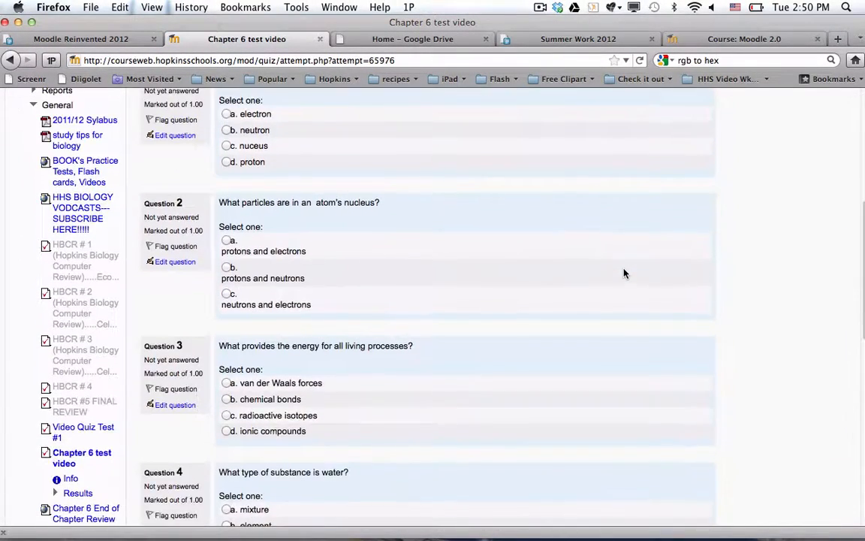
scroll(up, 3)
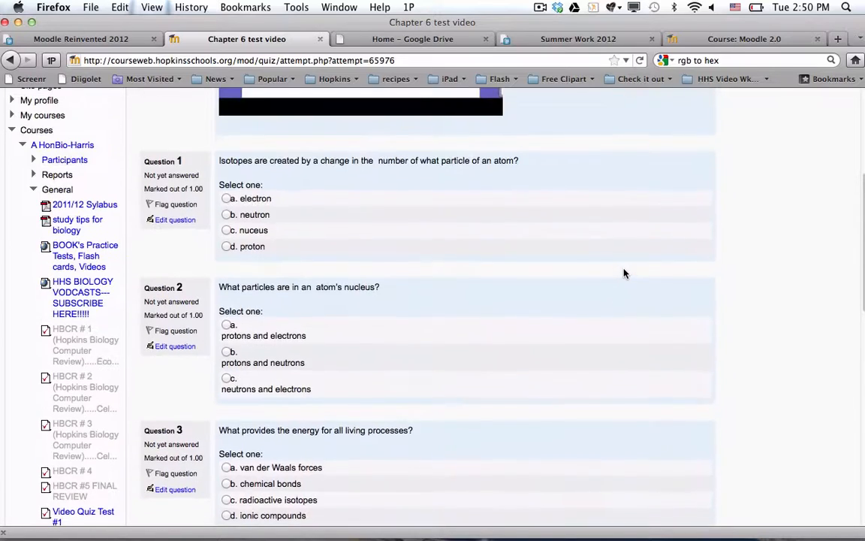
scroll(up, 3)
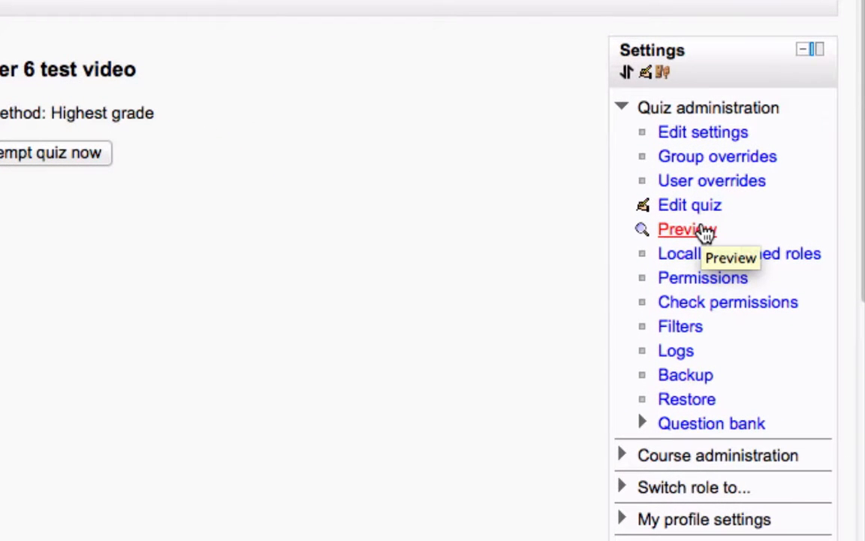
mouse_move(689, 205)
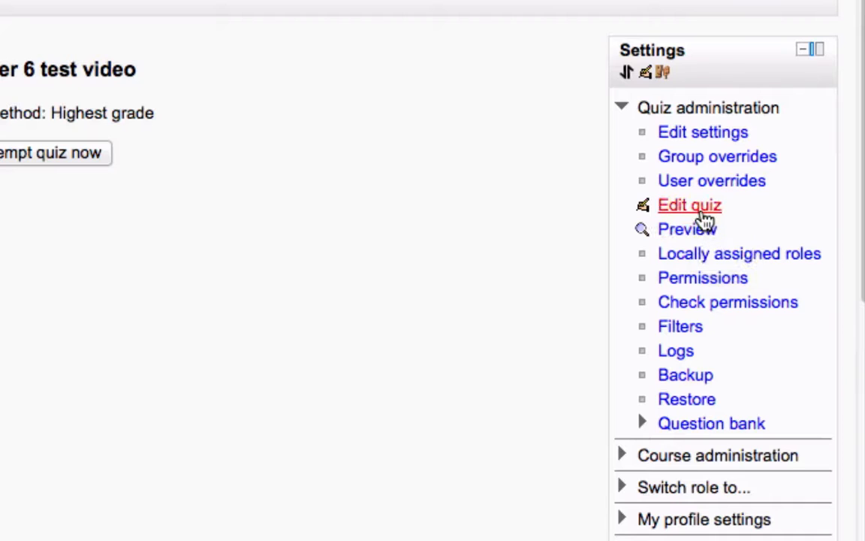
mouse_move(702, 132)
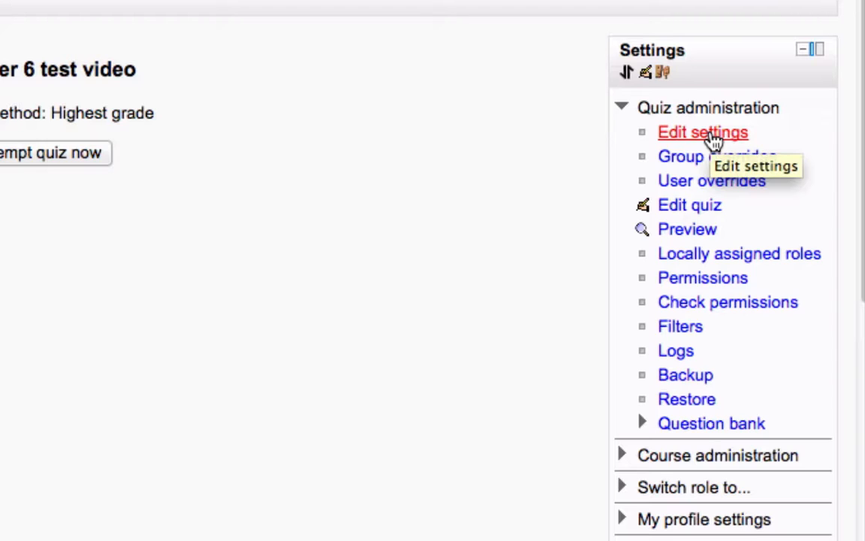
mouse_move(734, 218)
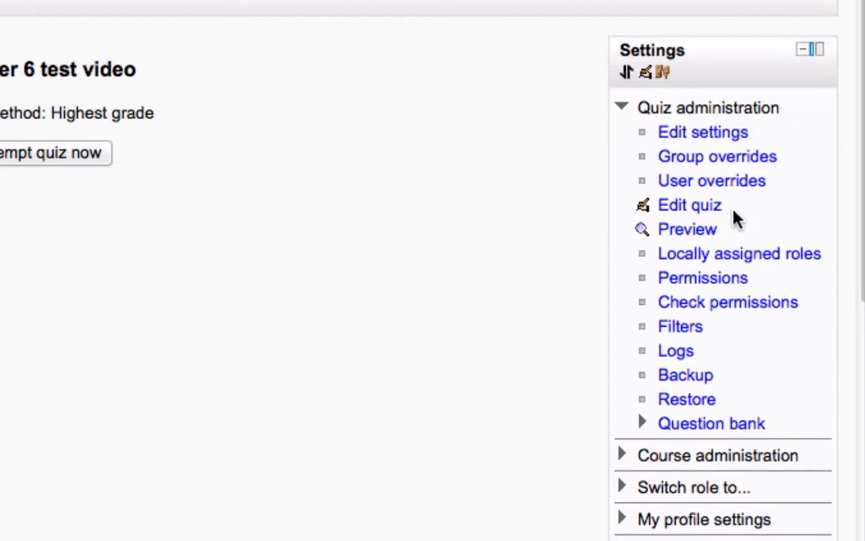
mouse_move(689, 204)
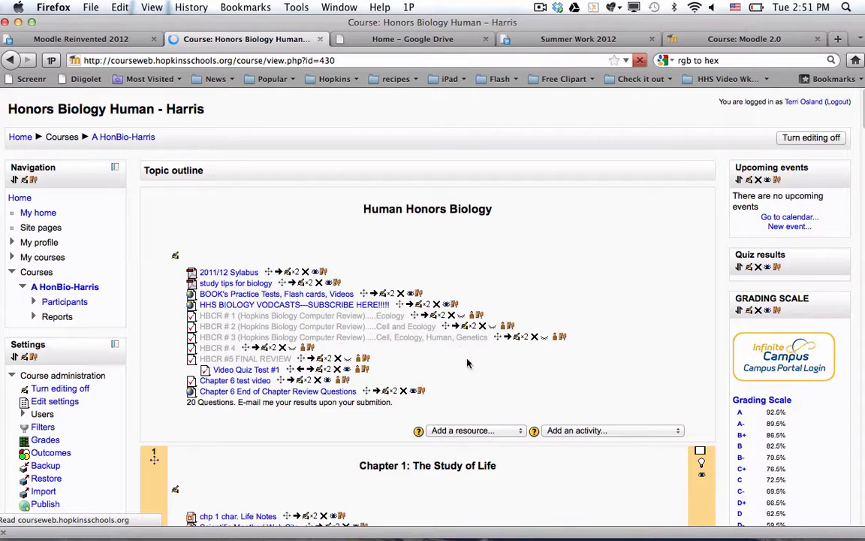
Step: Show the Add an activity list of activity types on the course page
click(612, 430)
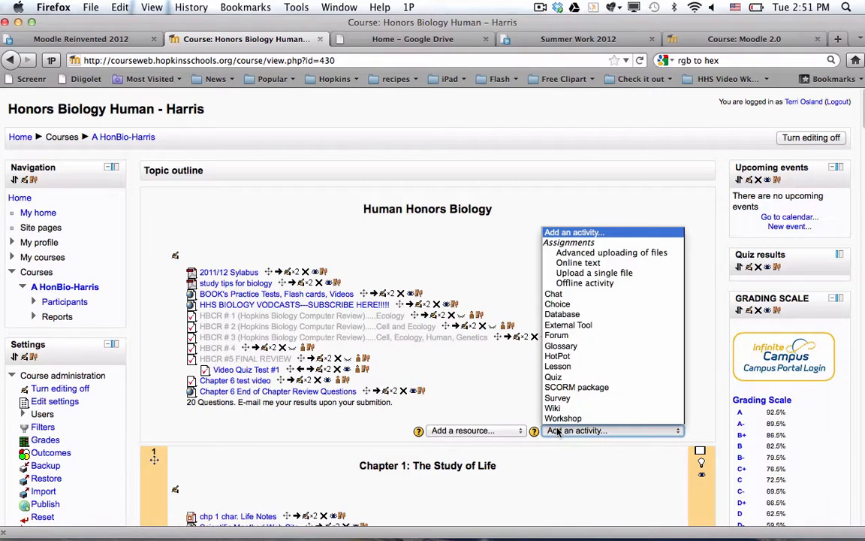
mouse_move(553, 376)
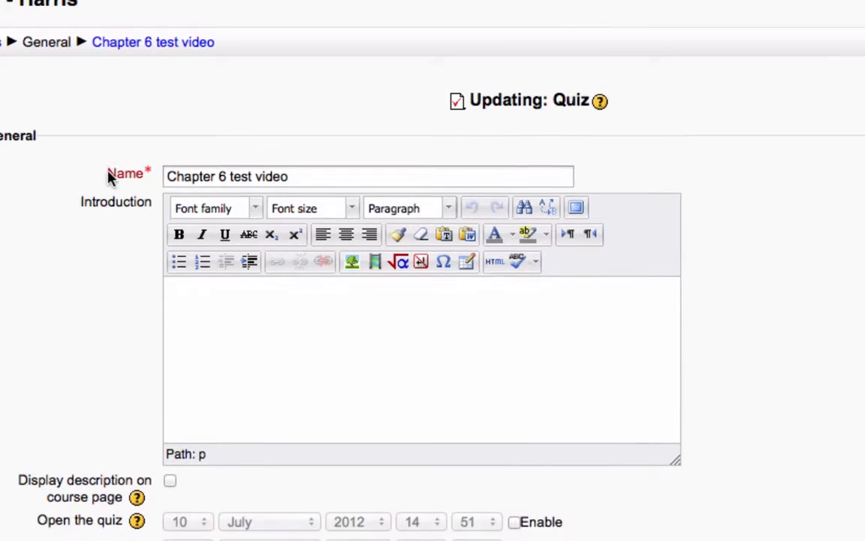
Step: Change the quiz name field to 'Chapter 6 Test Video'
scroll(down, 3)
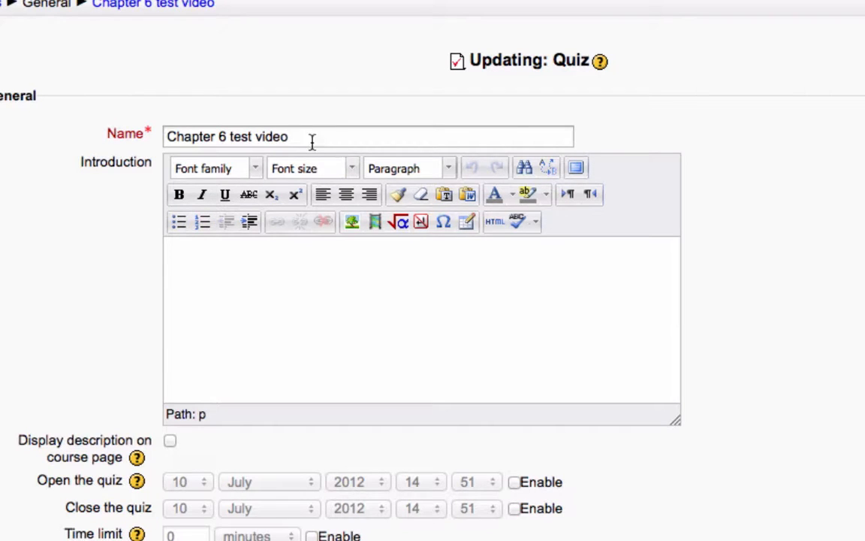
double_click(271, 137)
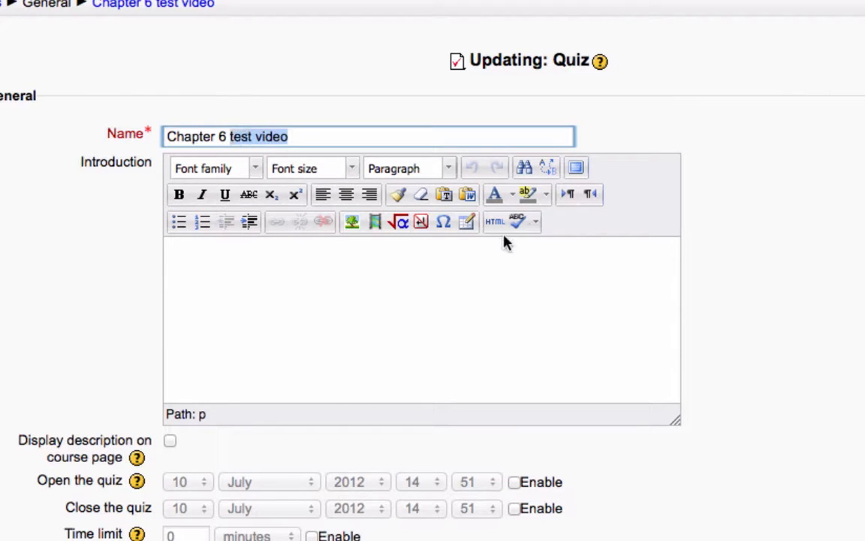
text(Chapter 6 Te)
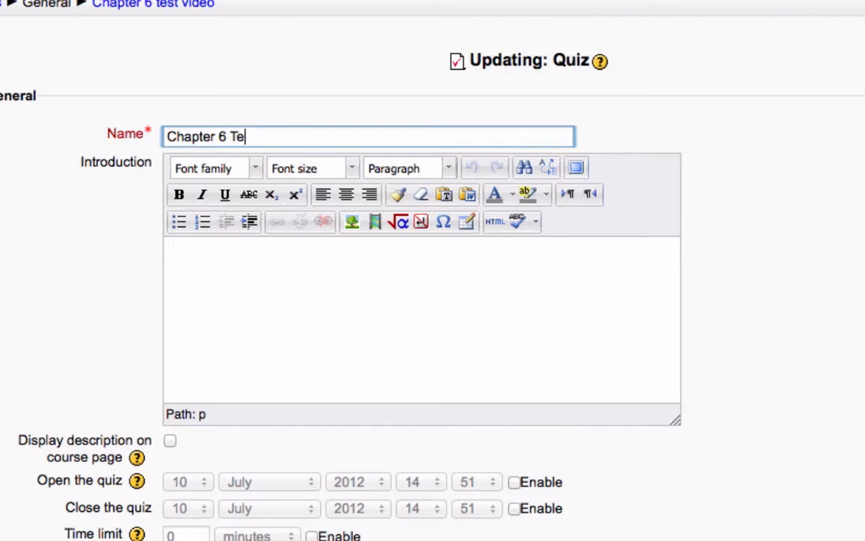
text(st Vido)
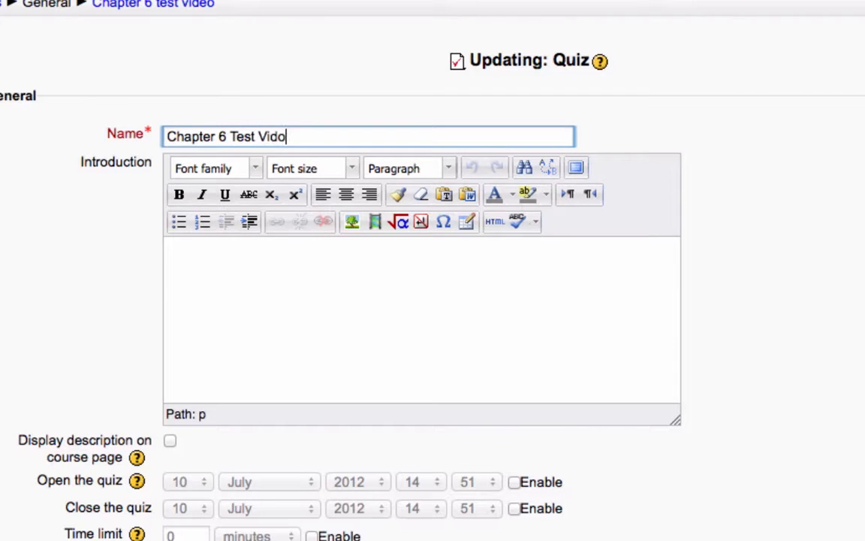
text(e)
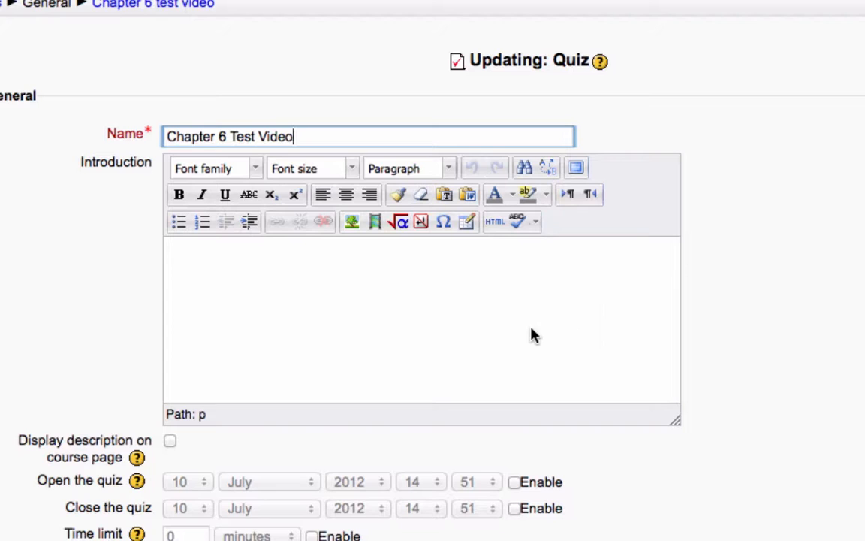
scroll(up, 3)
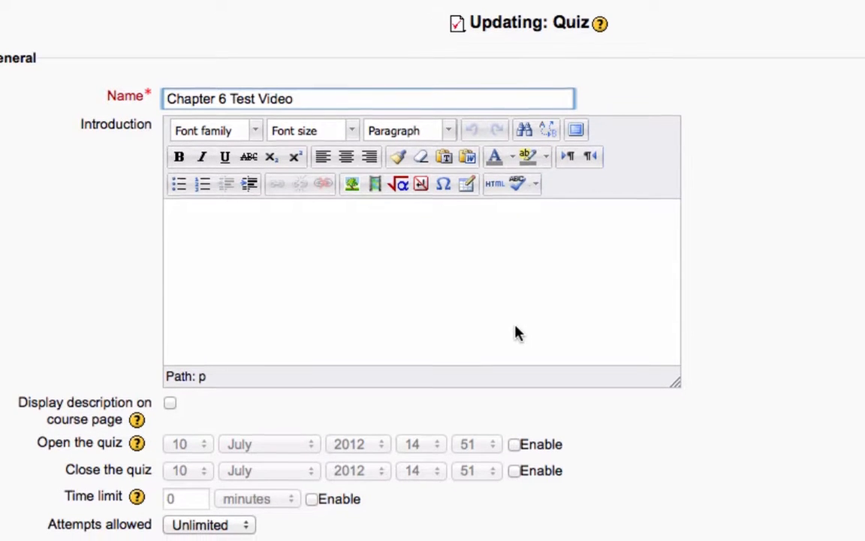
mouse_move(747, 313)
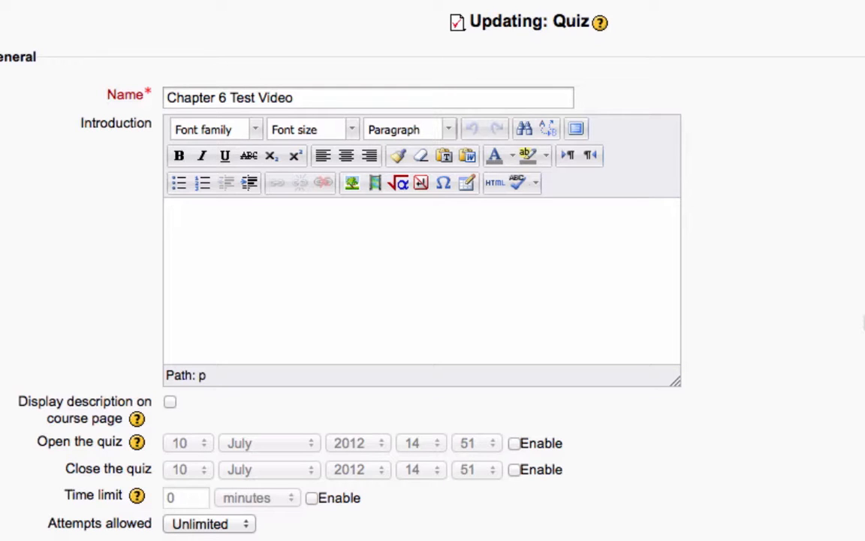
scroll(down, 3)
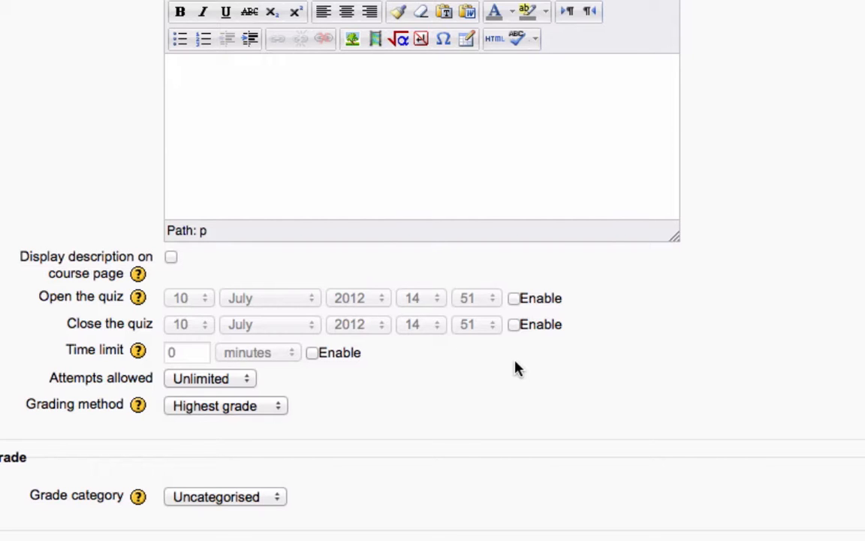
scroll(down, 3)
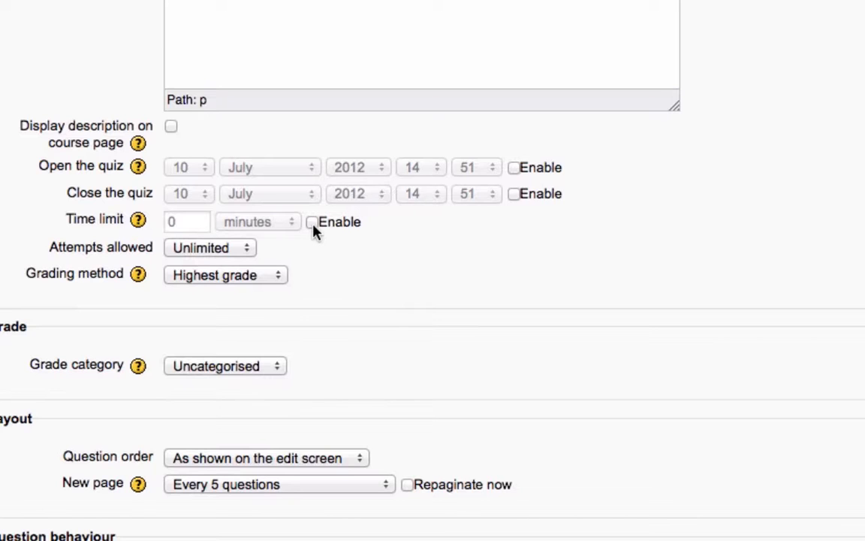
mouse_move(316, 258)
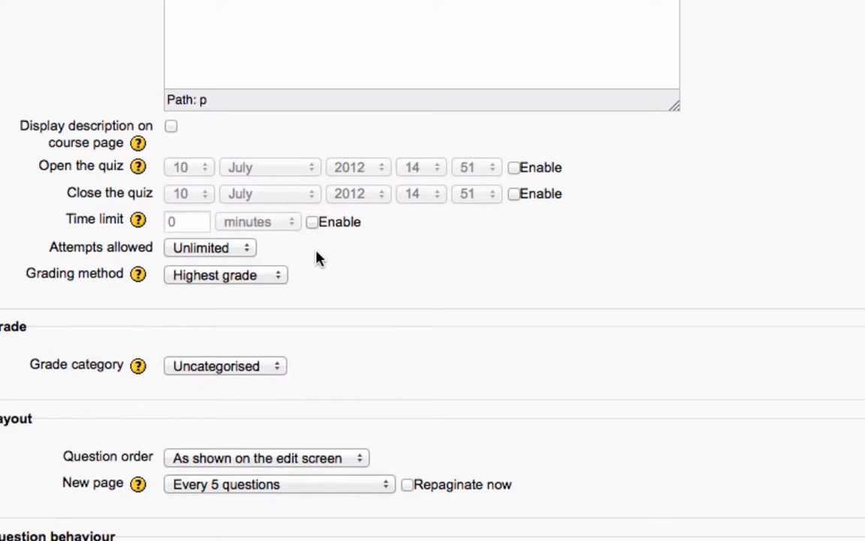
scroll(down, 3)
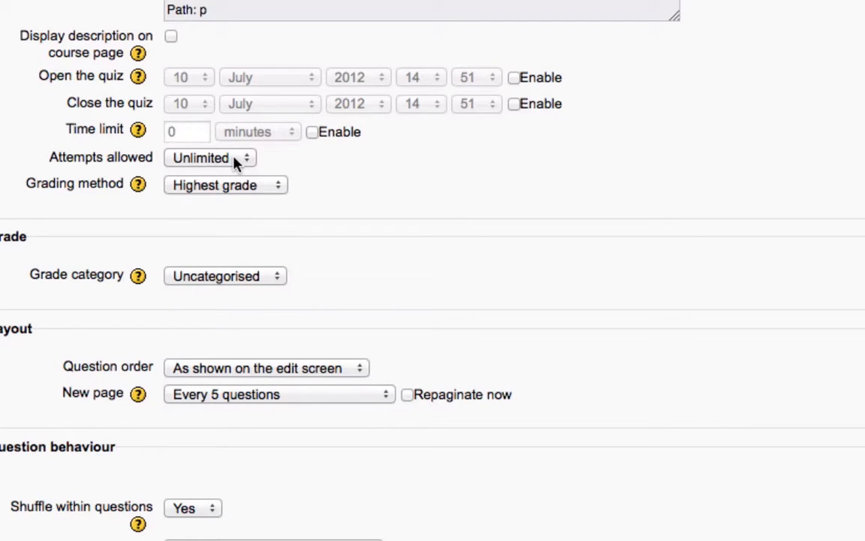
click(211, 157)
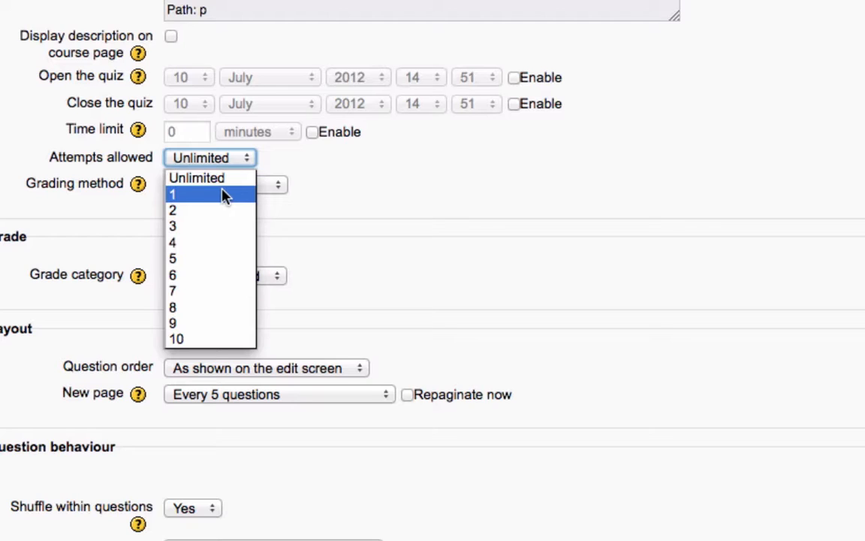
mouse_move(435, 199)
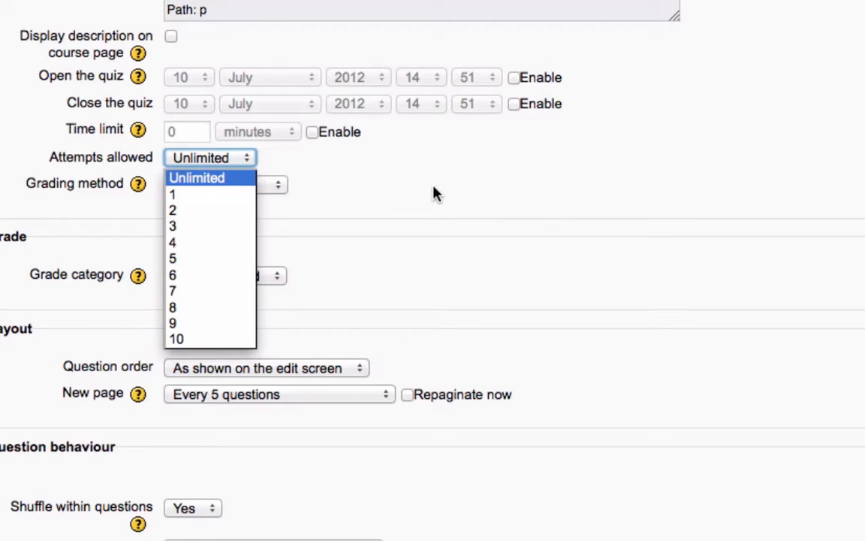
click(197, 178)
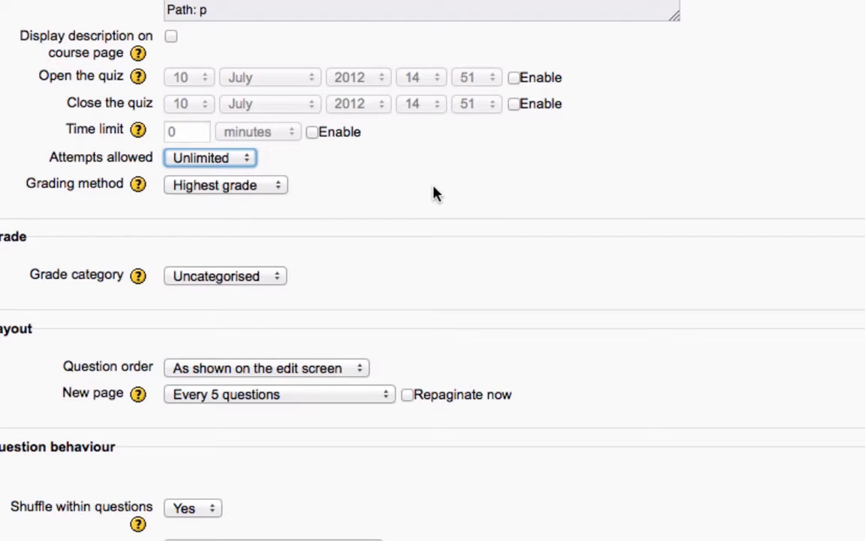
click(210, 157)
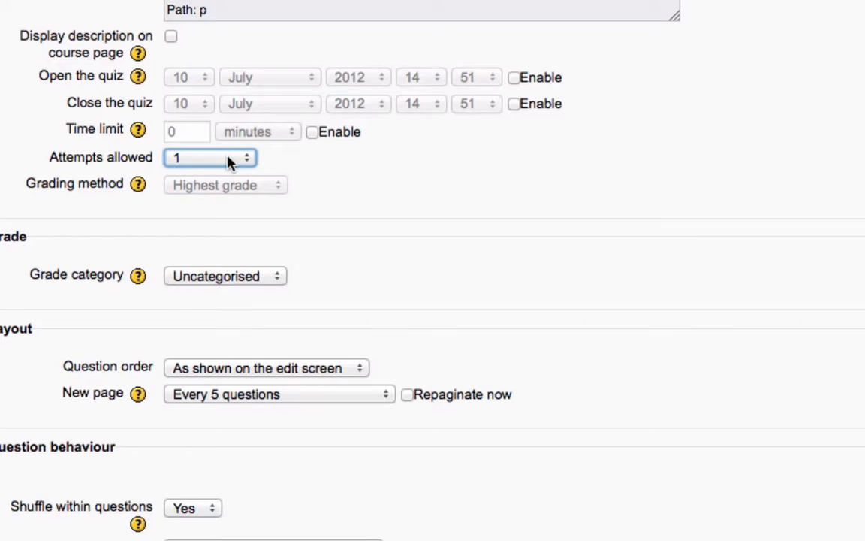
click(210, 157)
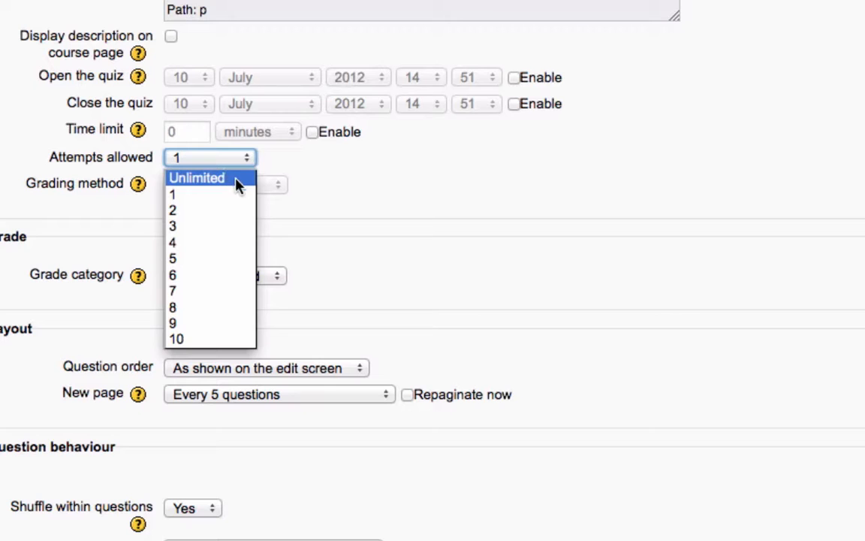
click(197, 178)
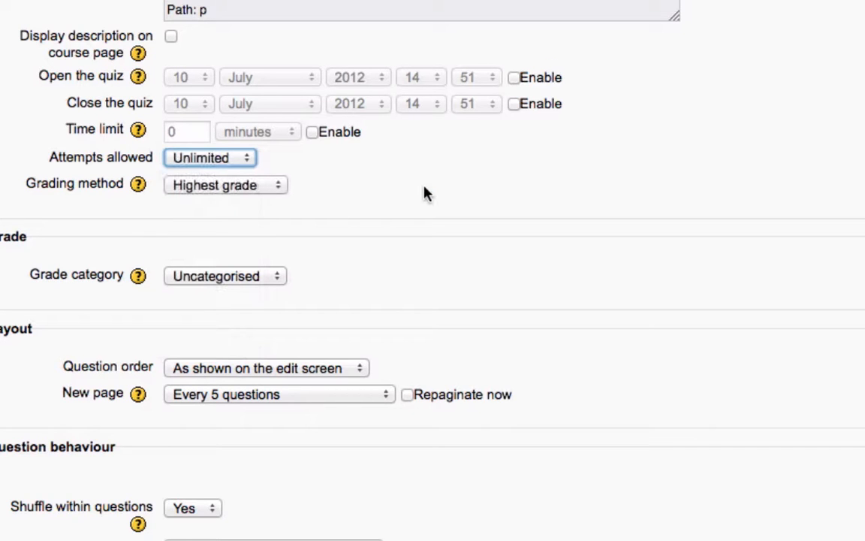
scroll(down, 3)
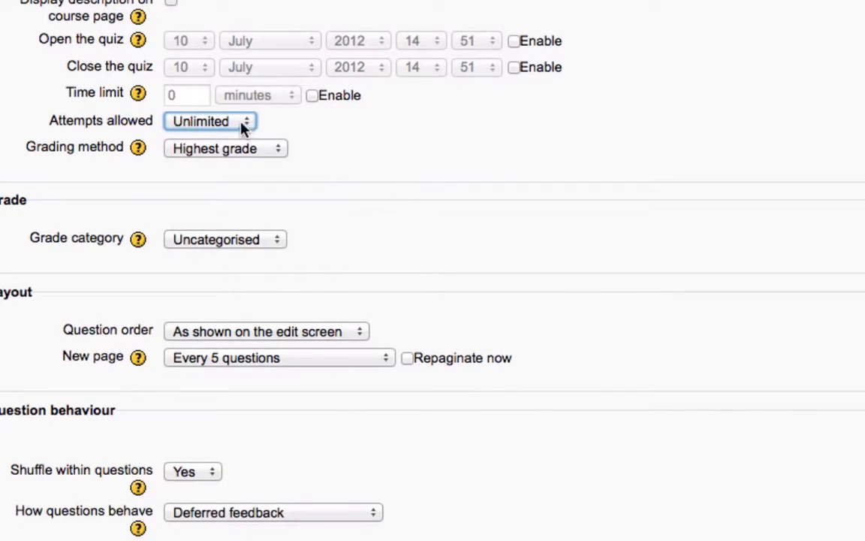
mouse_move(259, 148)
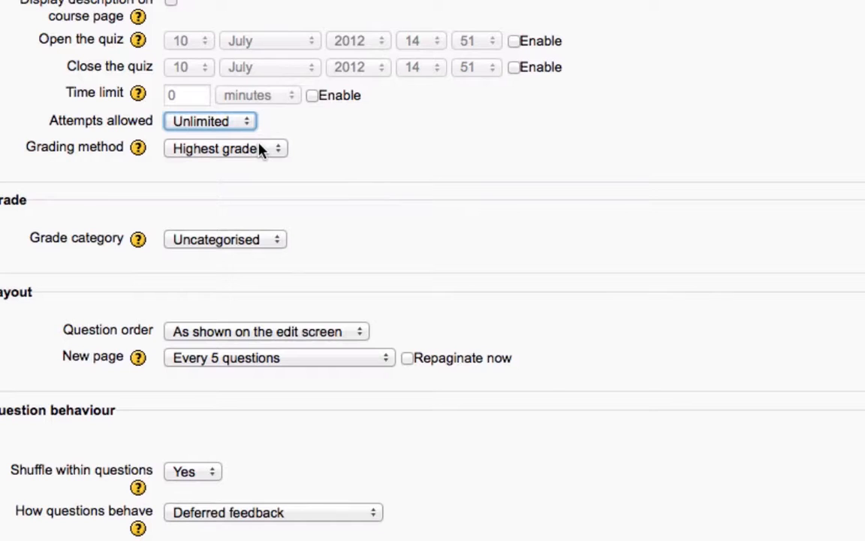
click(225, 148)
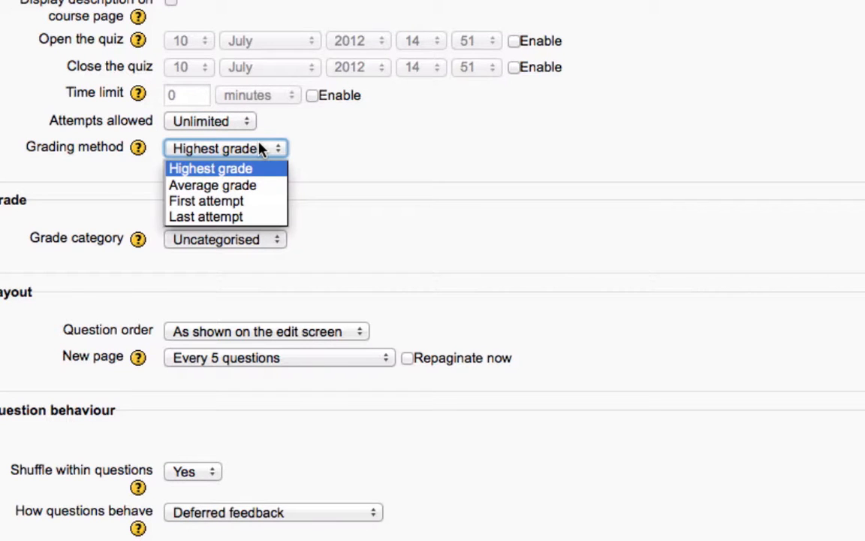
mouse_move(252, 176)
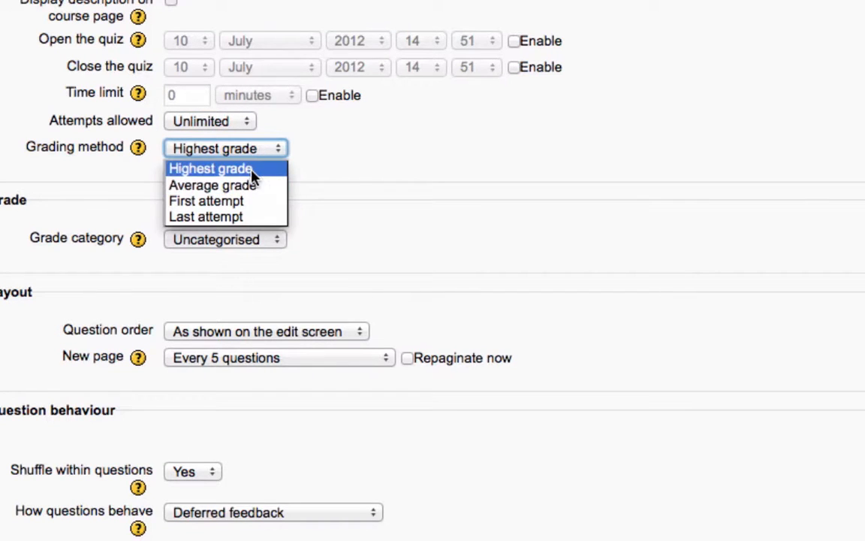
click(211, 168)
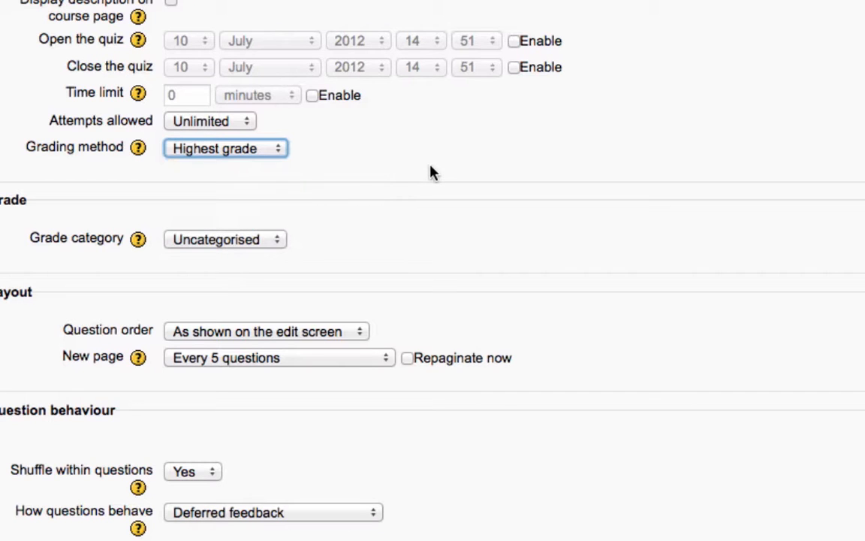
scroll(down, 3)
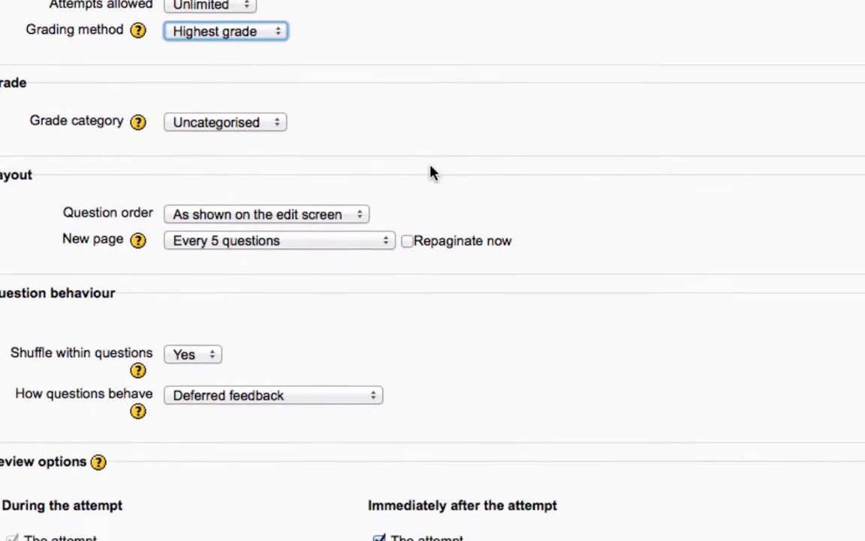
mouse_move(390, 157)
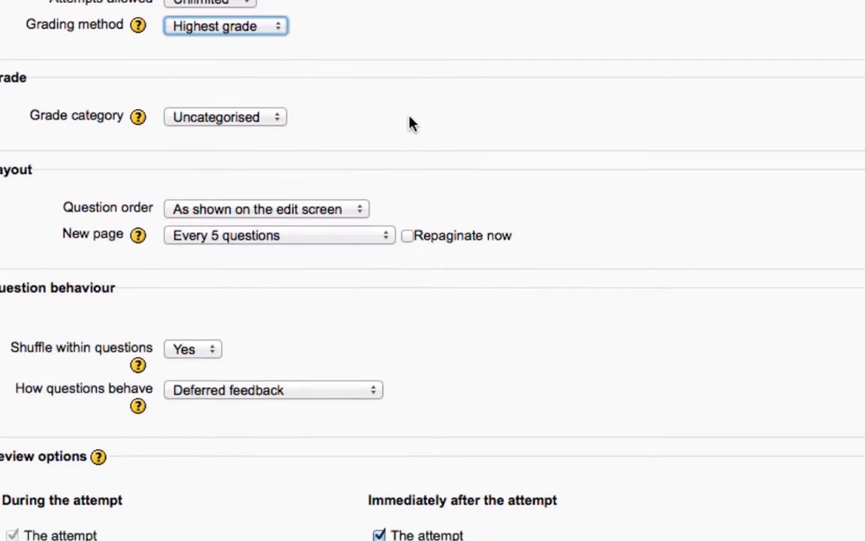
scroll(down, 3)
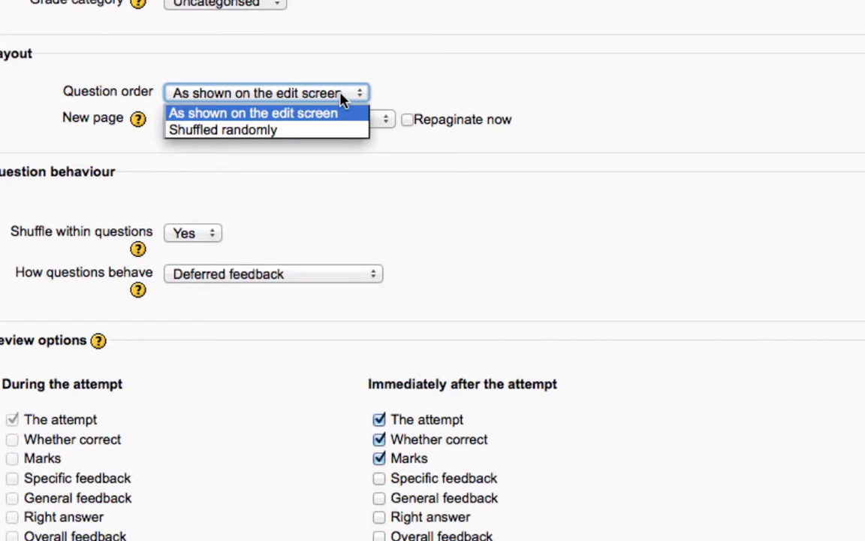
mouse_move(410, 78)
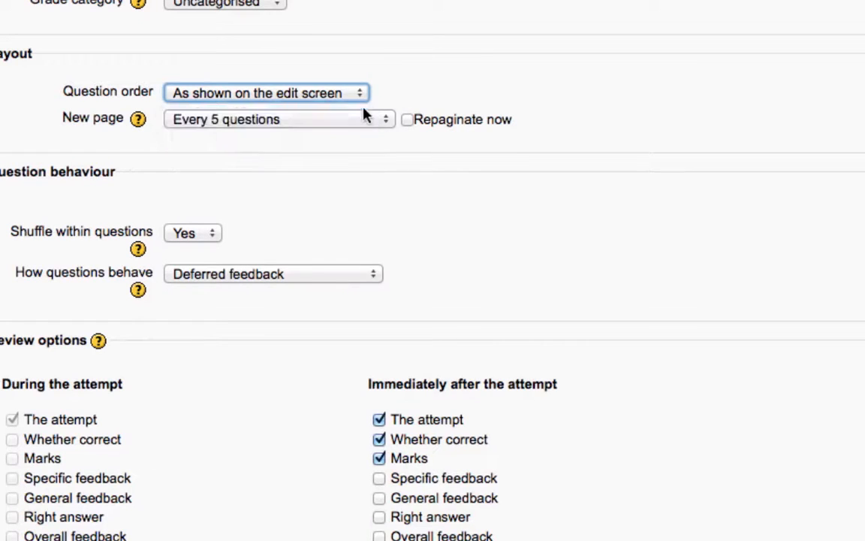
mouse_move(361, 121)
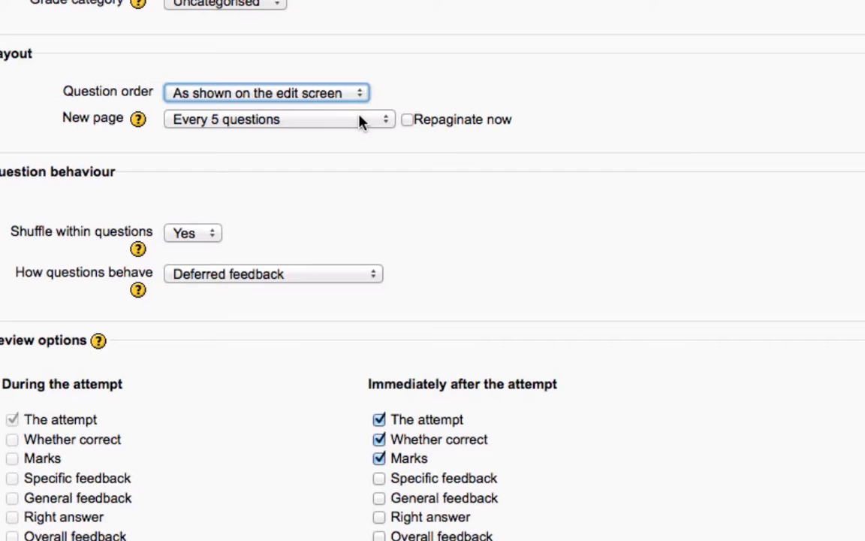
click(278, 118)
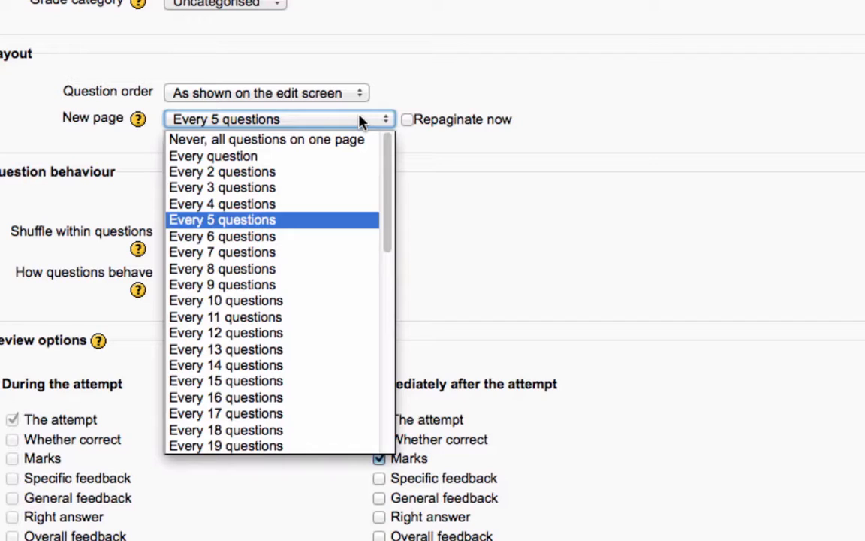
mouse_move(578, 163)
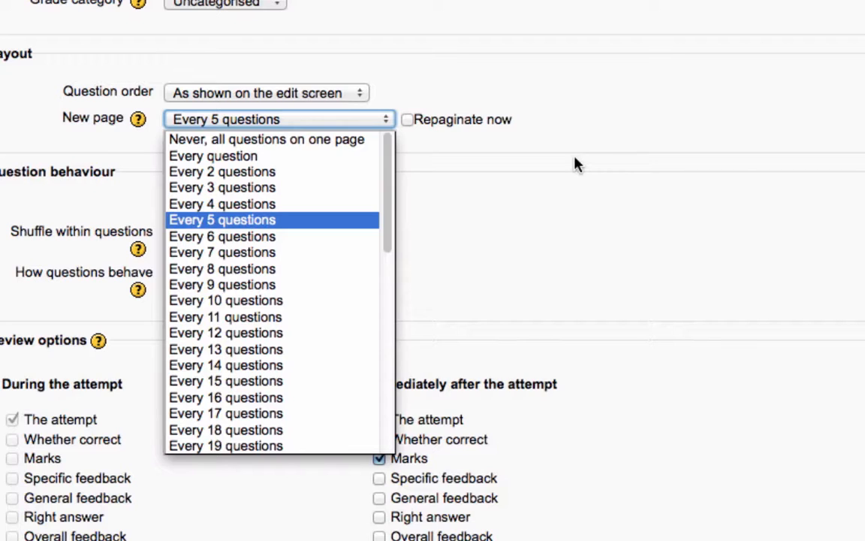
mouse_move(577, 158)
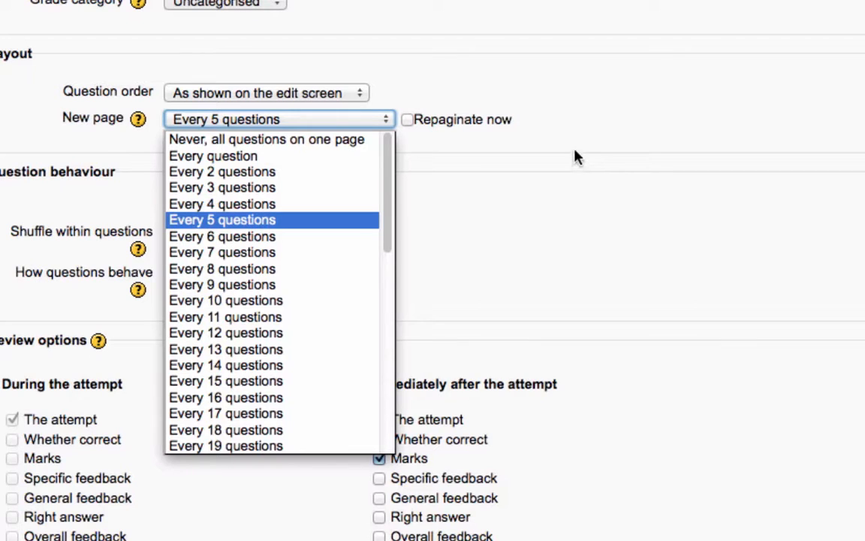
mouse_move(574, 148)
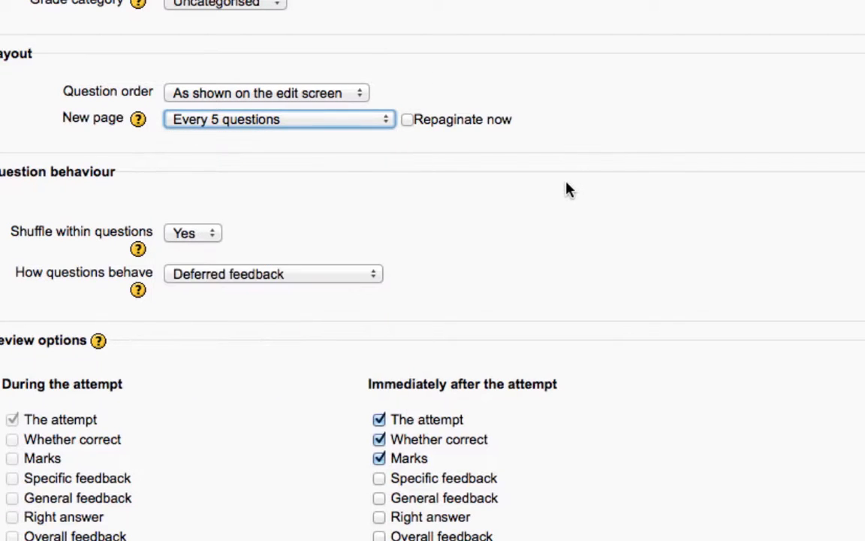
scroll(down, 3)
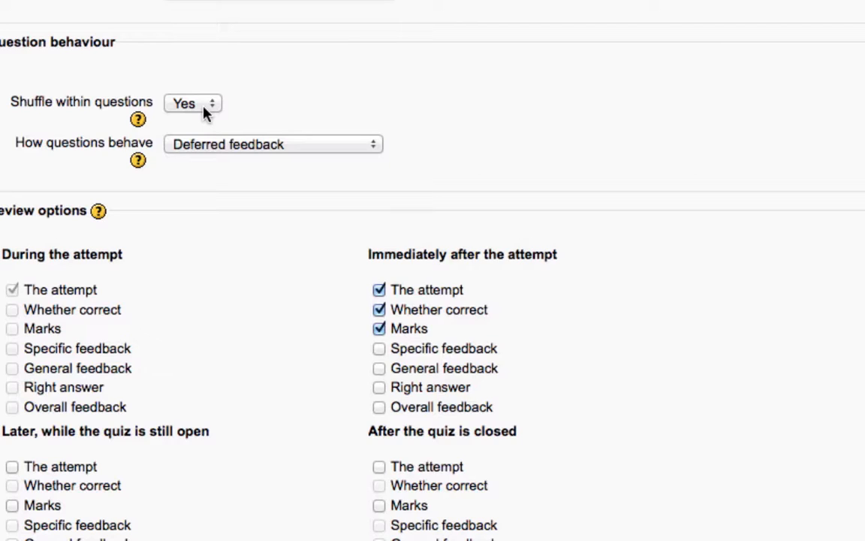
click(192, 102)
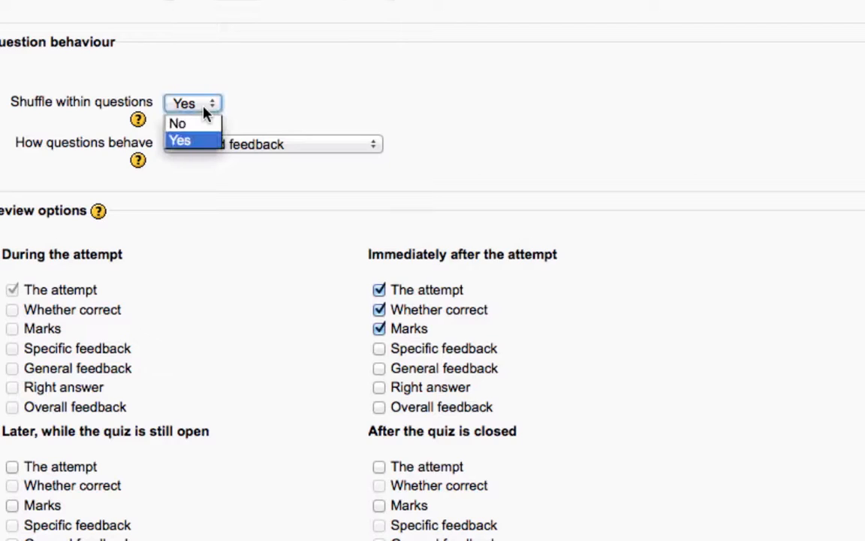
click(180, 139)
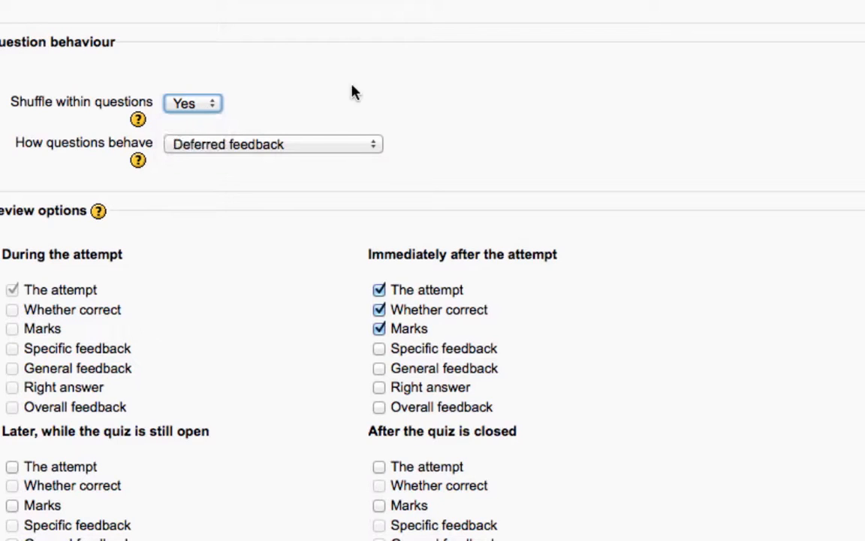
click(273, 144)
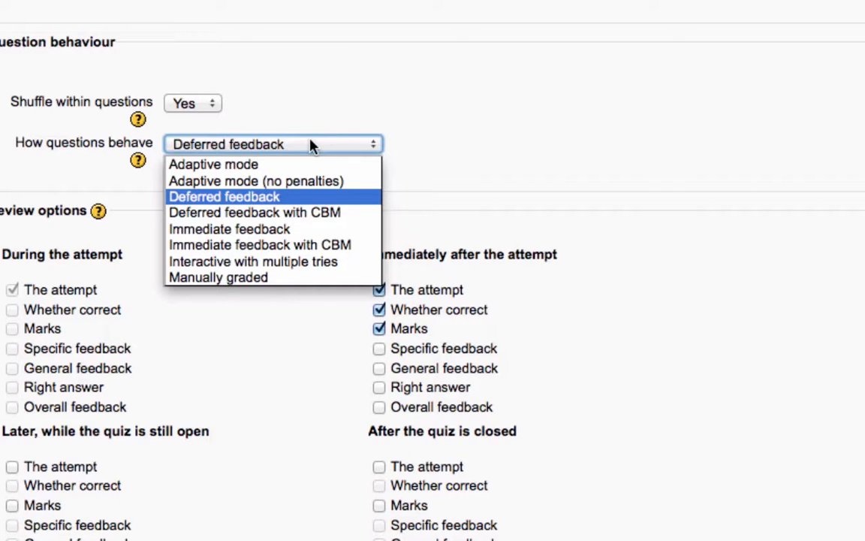
click(224, 196)
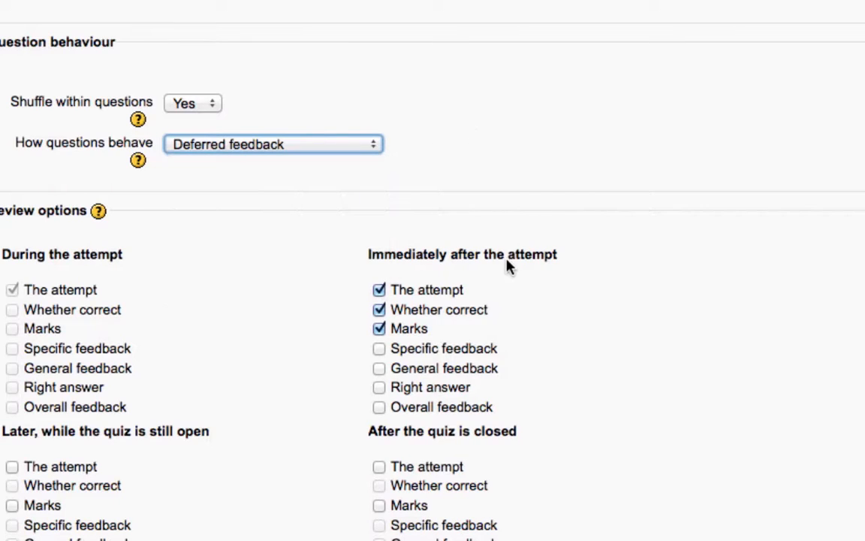
scroll(down, 3)
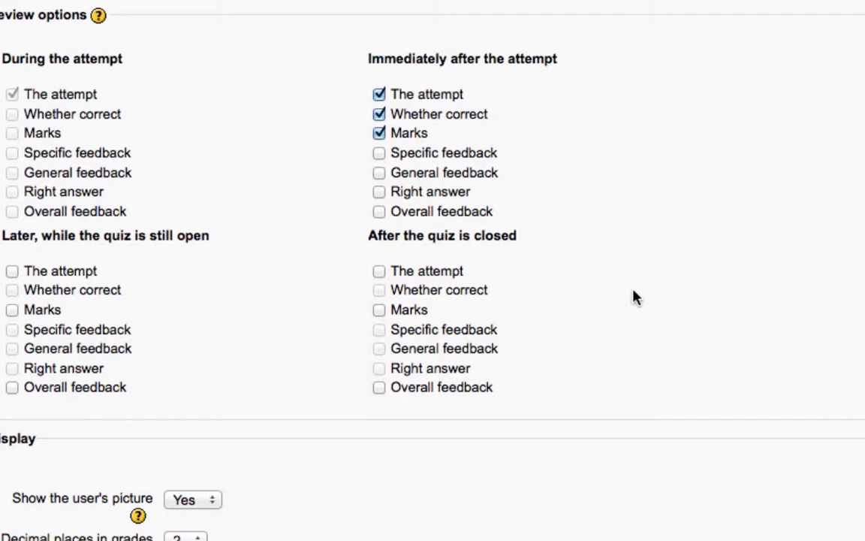
scroll(up, 3)
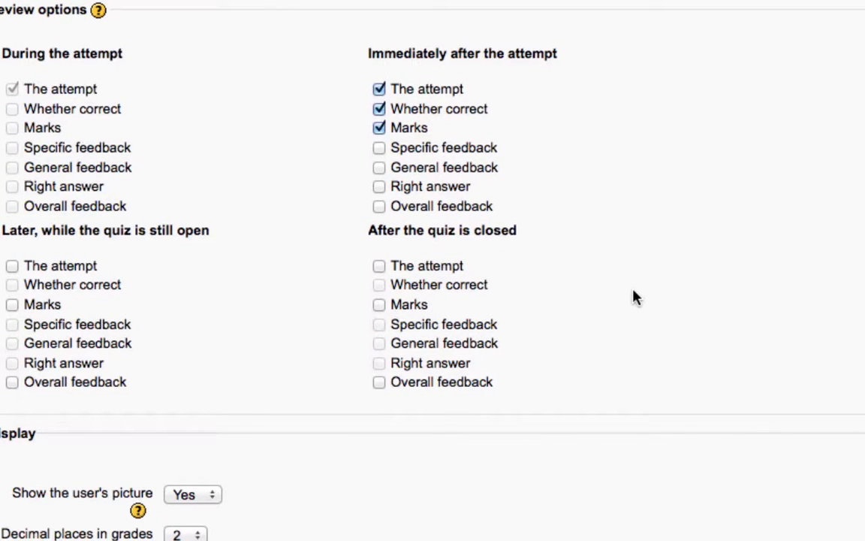
mouse_move(640, 342)
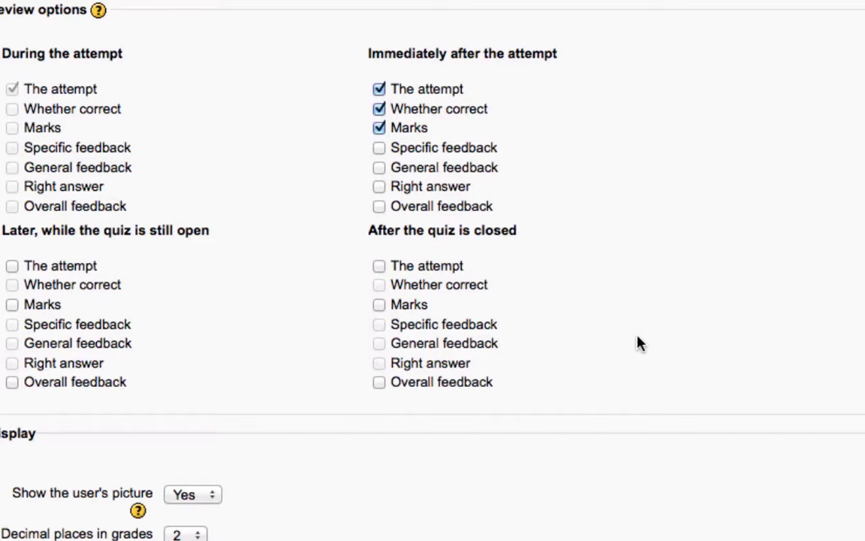
mouse_move(30, 255)
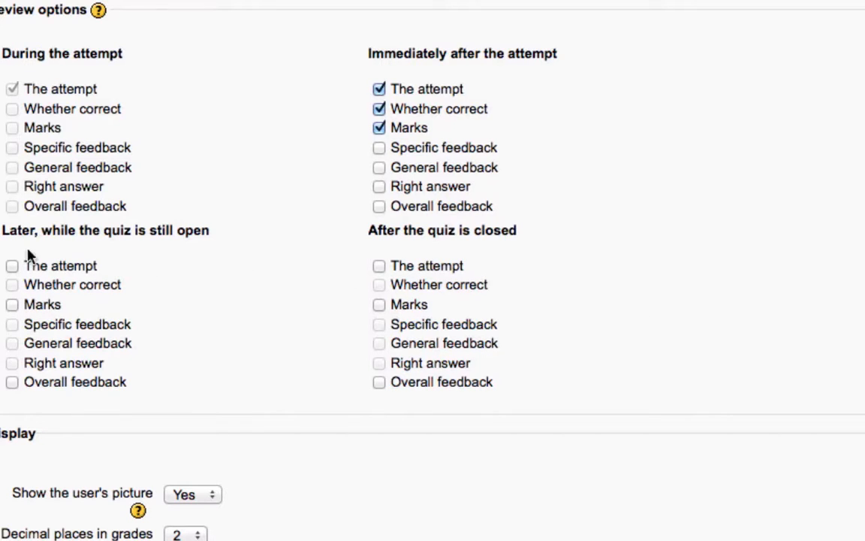
mouse_move(143, 394)
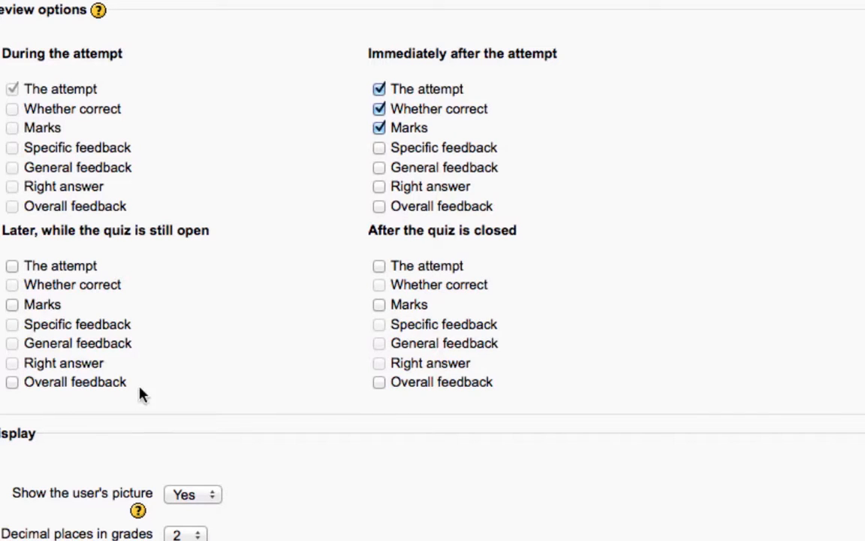
mouse_move(457, 235)
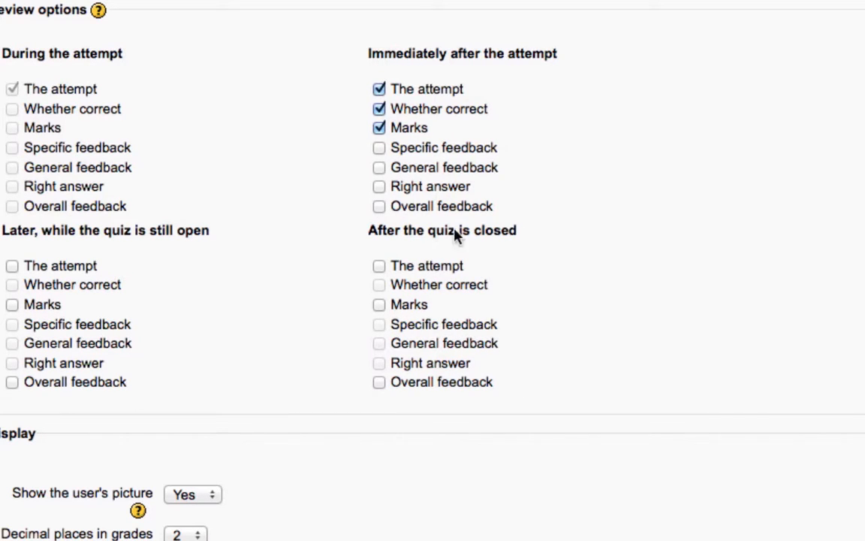
mouse_move(606, 258)
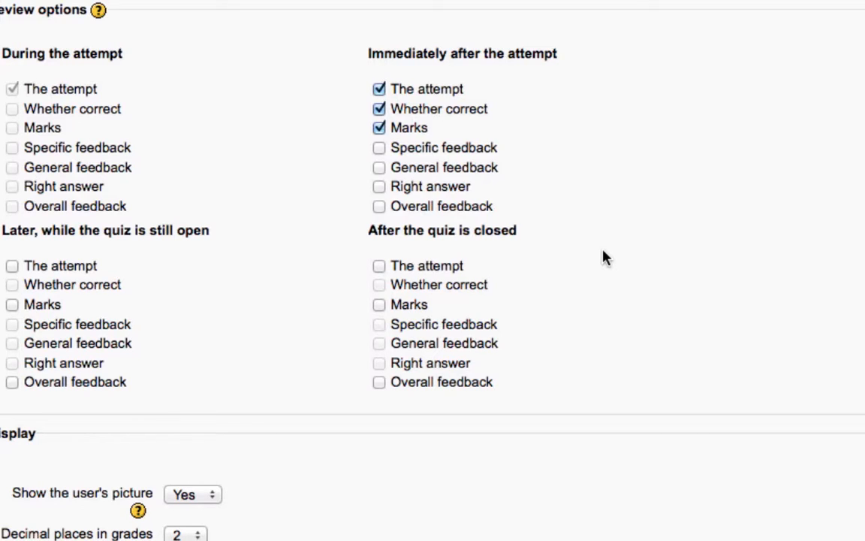
scroll(up, 3)
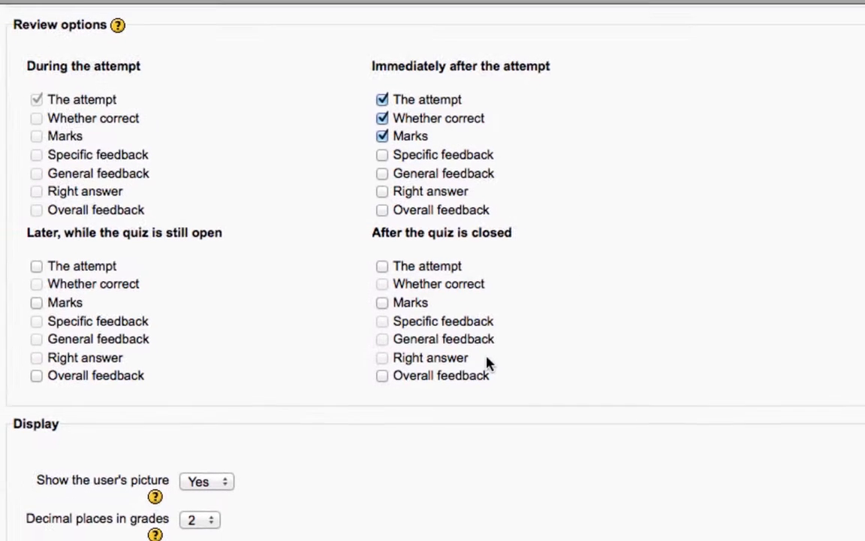
mouse_move(205, 143)
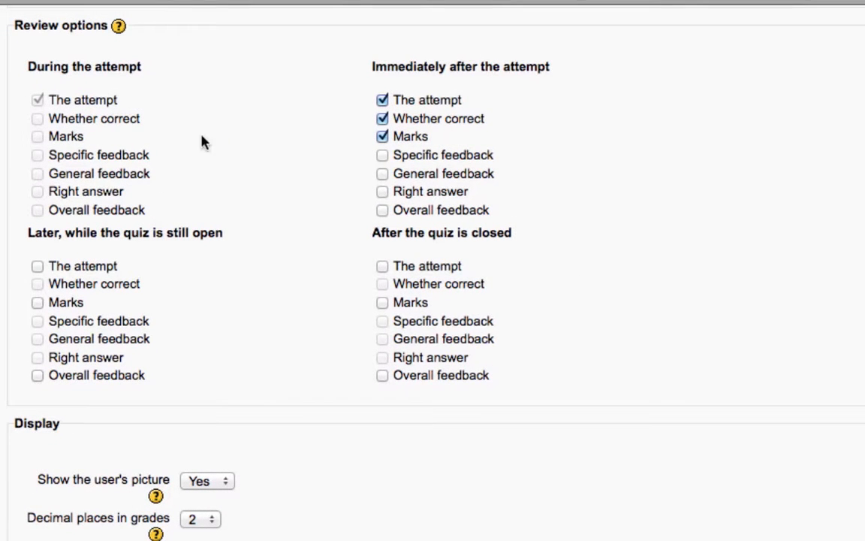
mouse_move(663, 146)
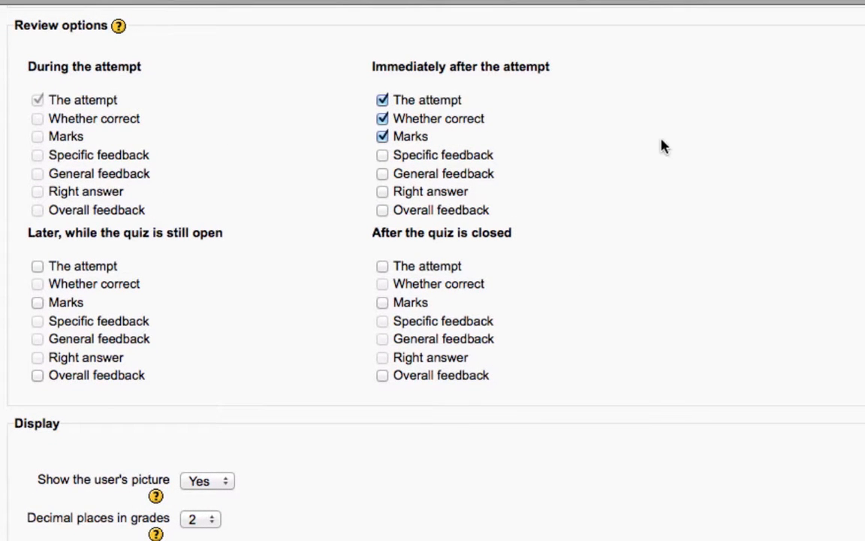
mouse_move(658, 317)
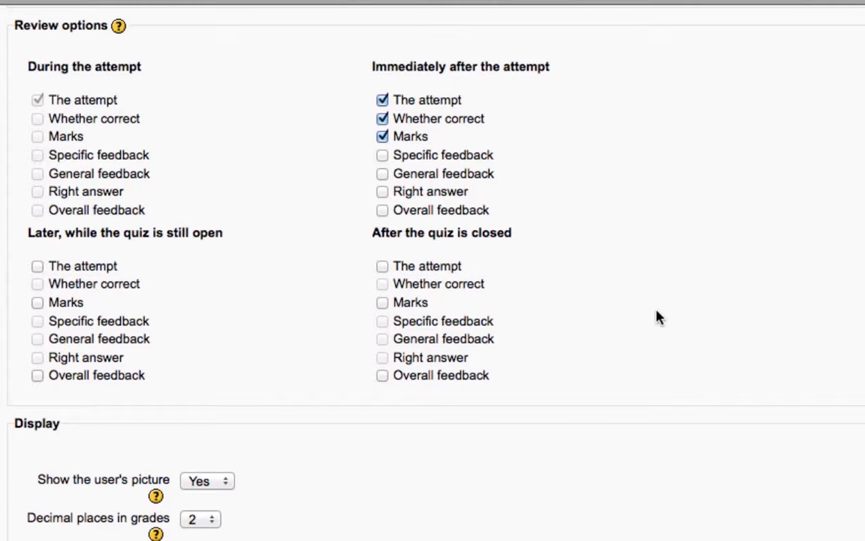
scroll(down, 3)
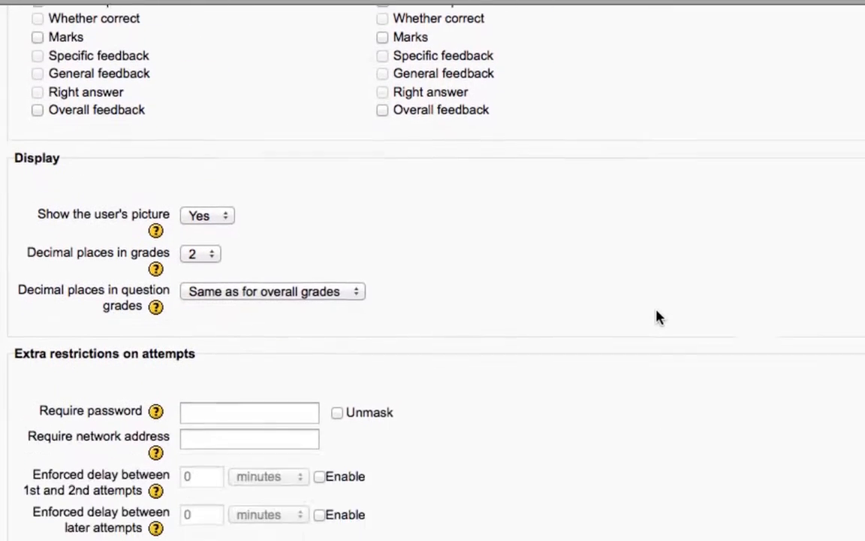
scroll(down, 3)
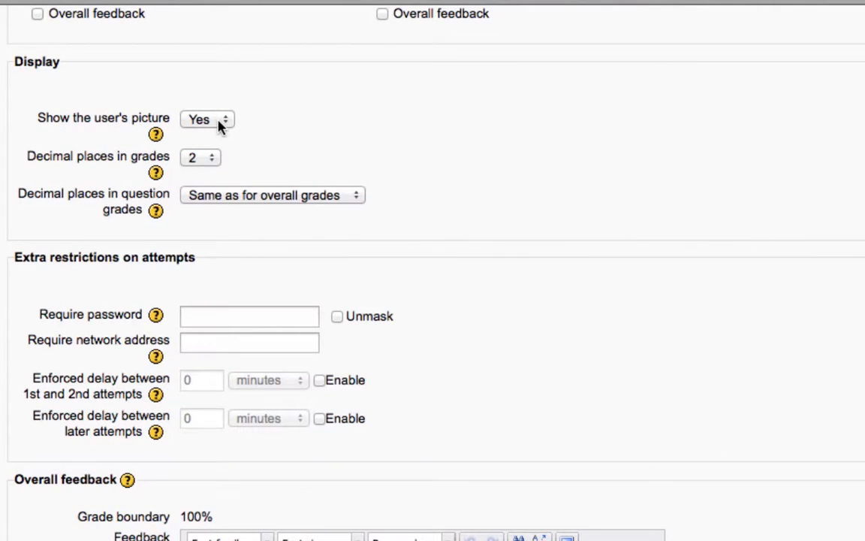
mouse_move(207, 157)
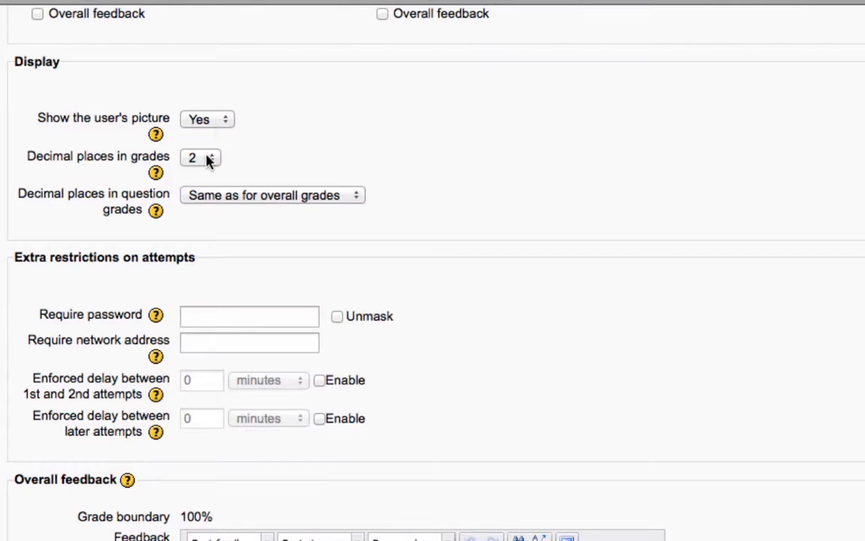
click(200, 158)
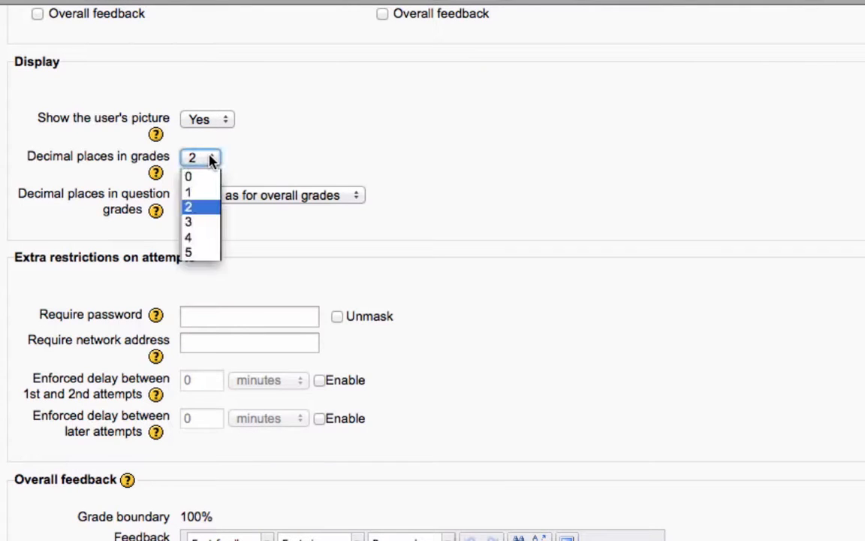
click(188, 206)
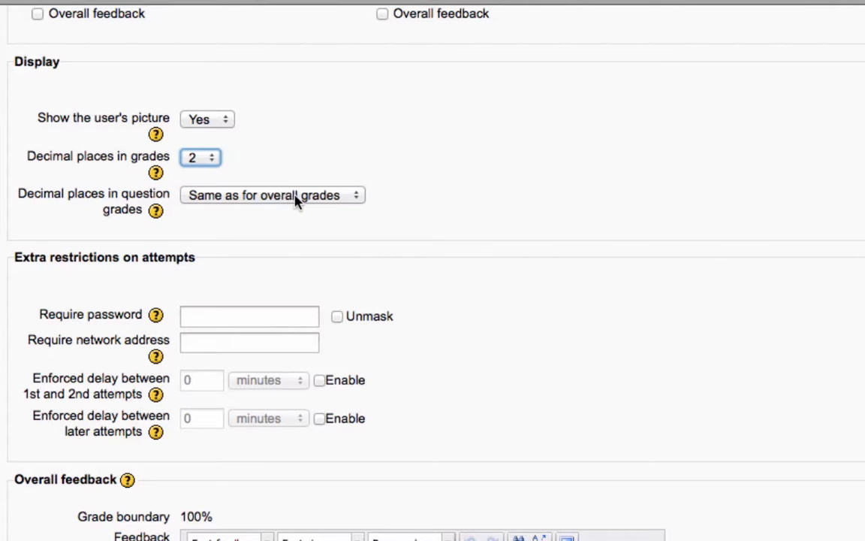
mouse_move(488, 212)
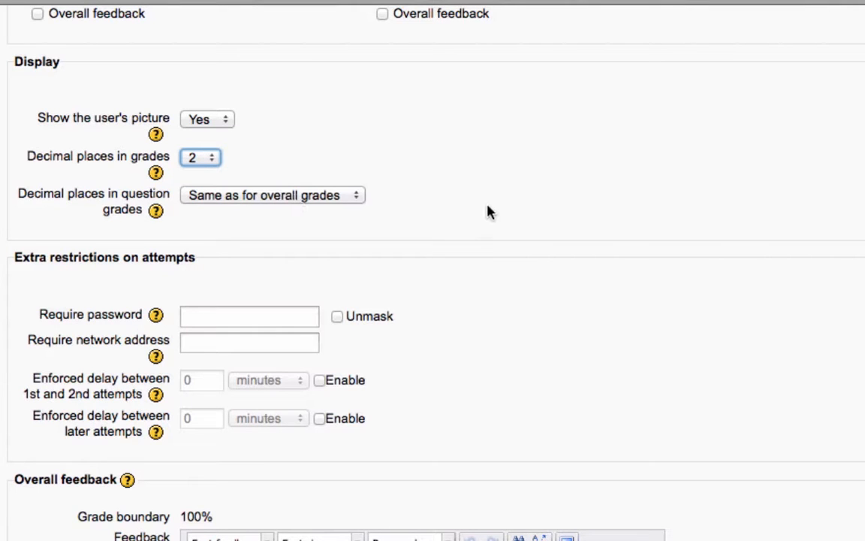
scroll(down, 3)
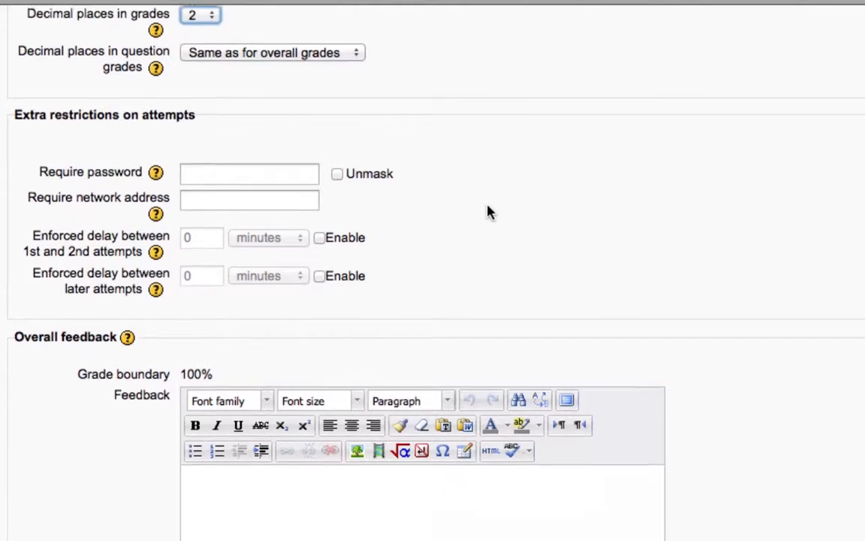
scroll(down, 3)
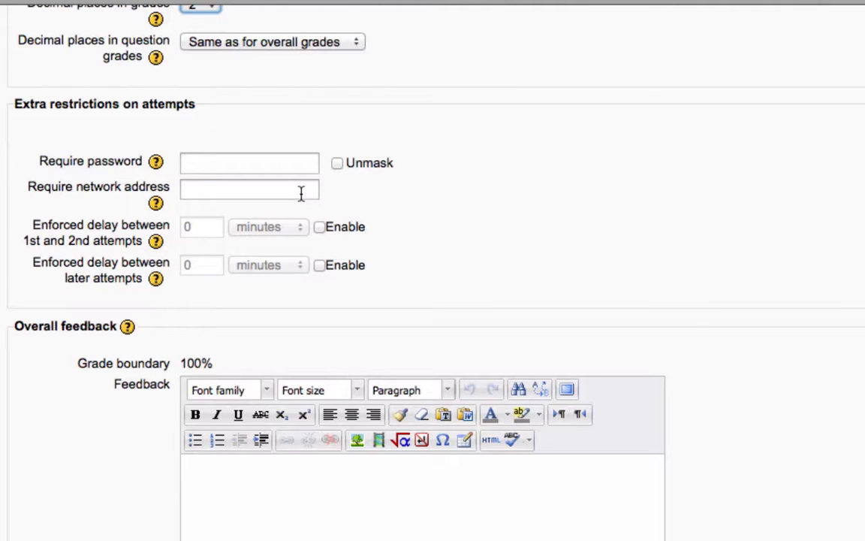
mouse_move(481, 233)
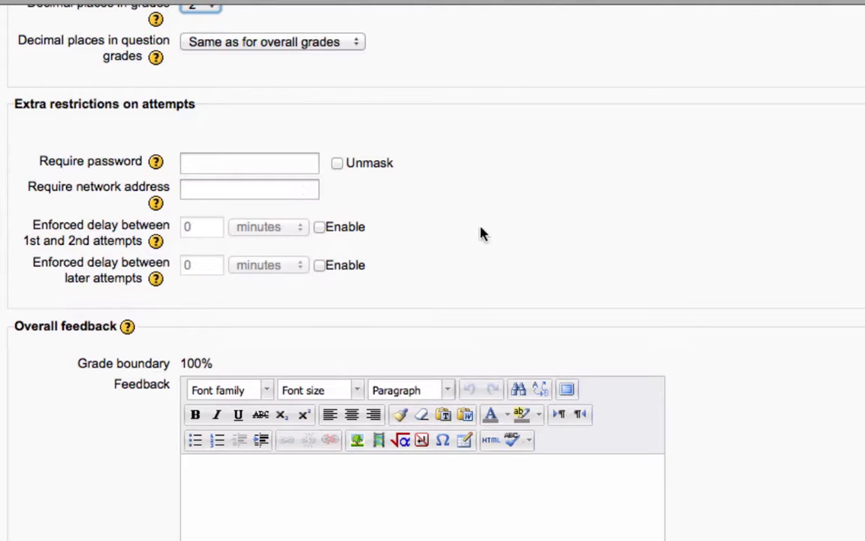
scroll(down, 3)
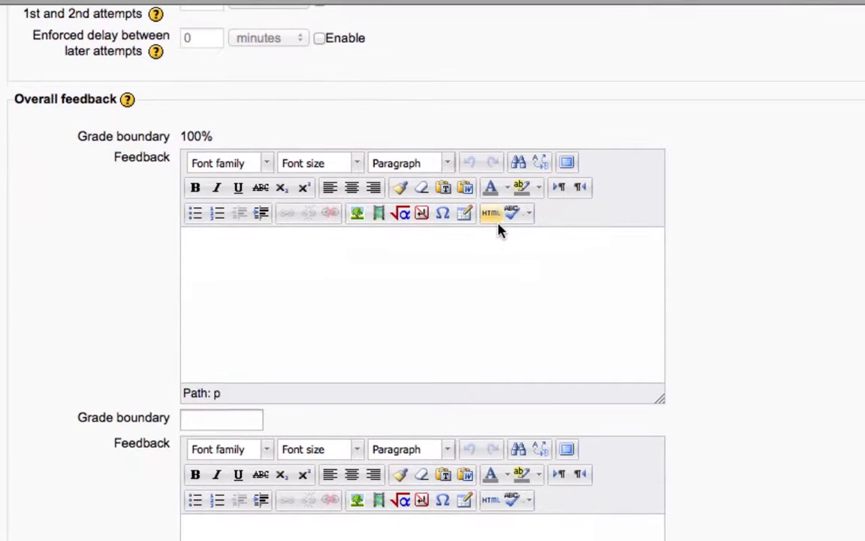
mouse_move(794, 376)
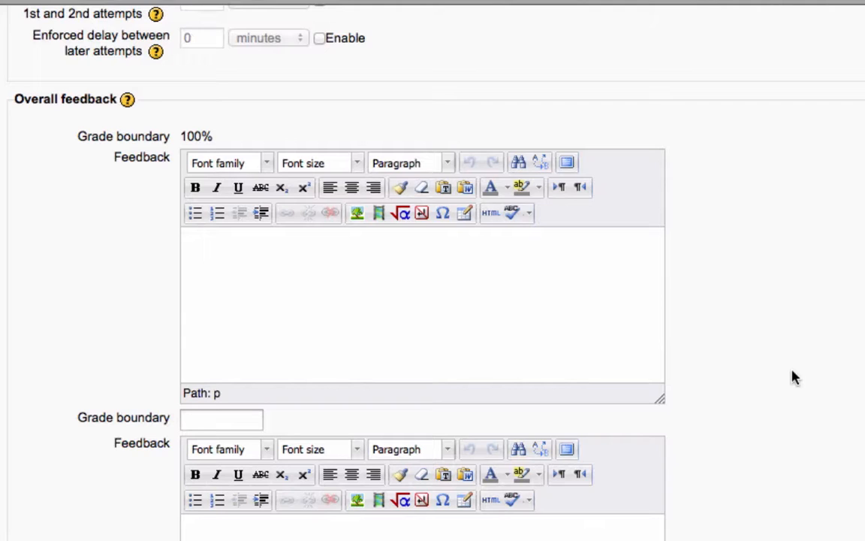
mouse_move(378, 279)
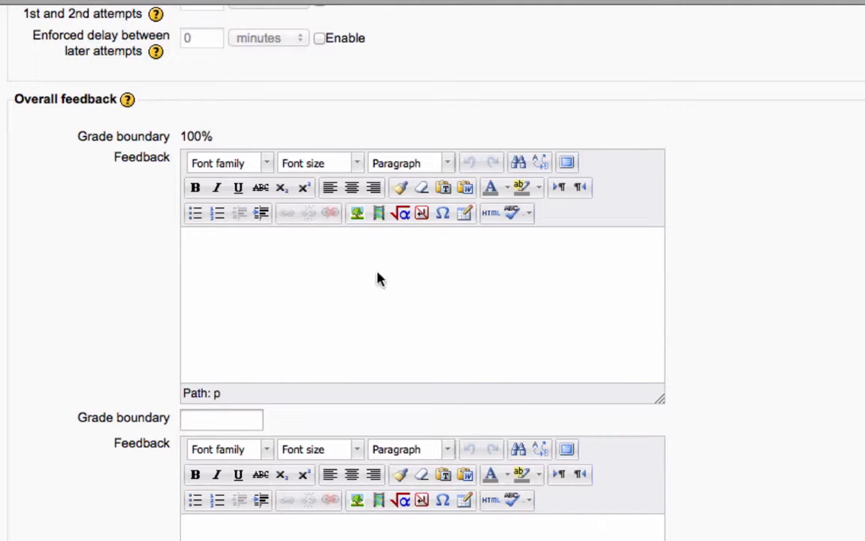
double_click(196, 136)
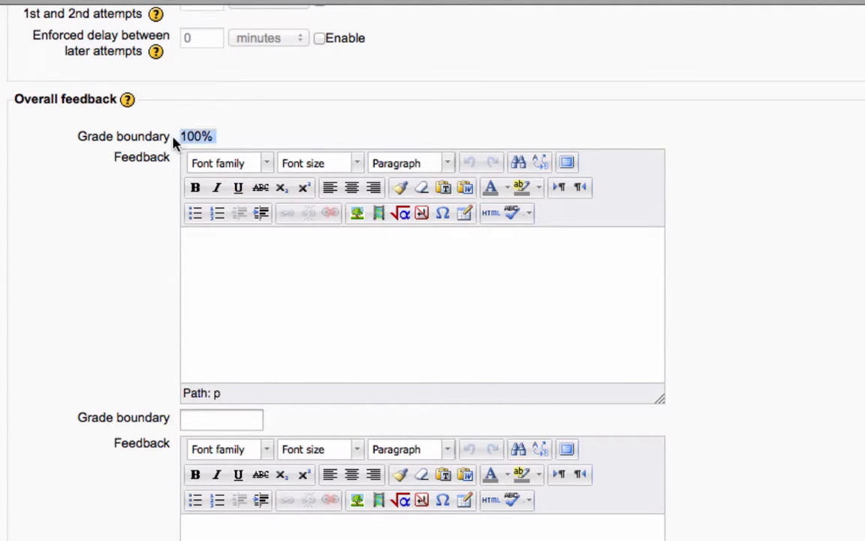
click(277, 272)
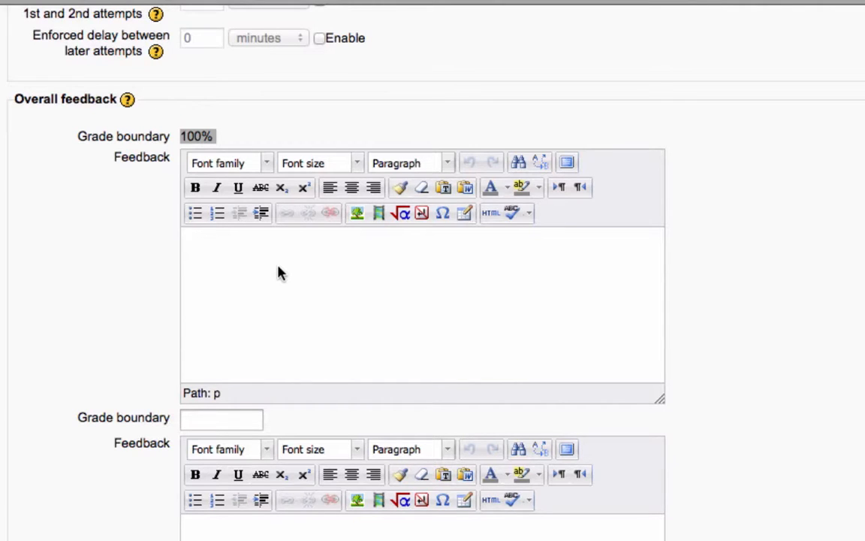
scroll(down, 3)
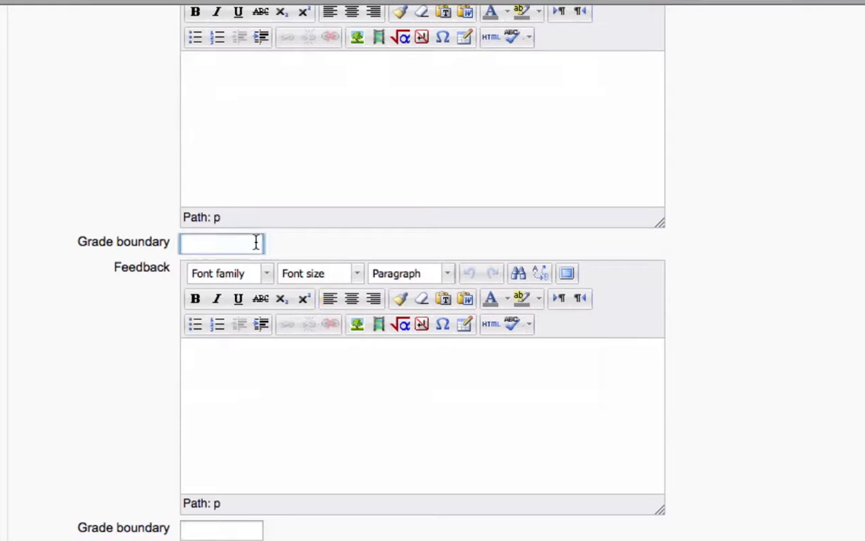
scroll(down, 3)
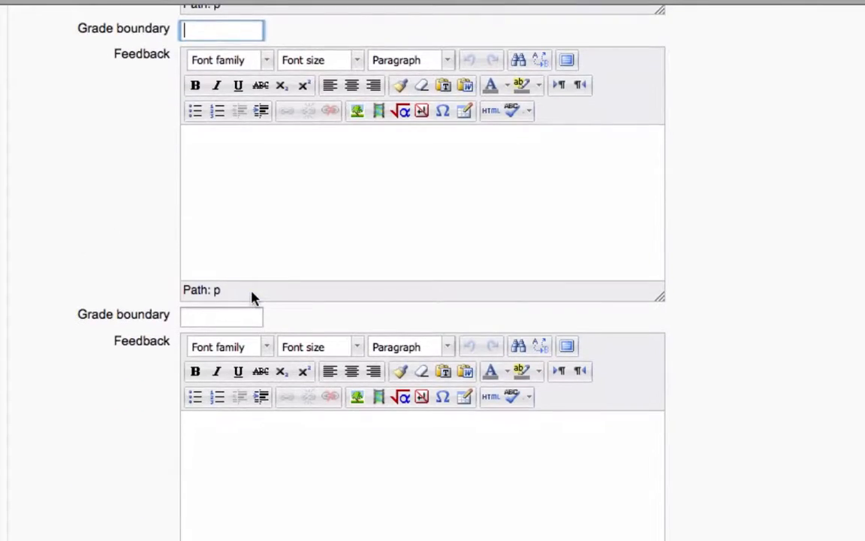
scroll(down, 3)
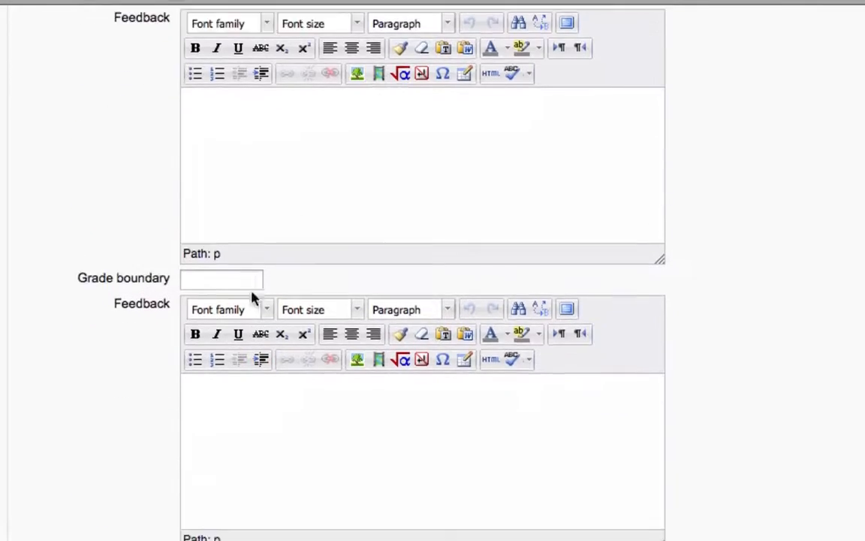
scroll(down, 3)
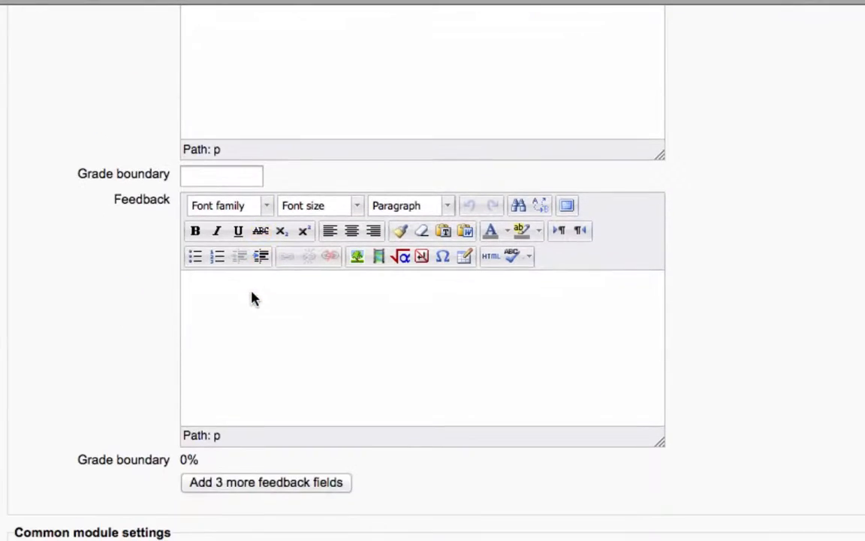
scroll(down, 3)
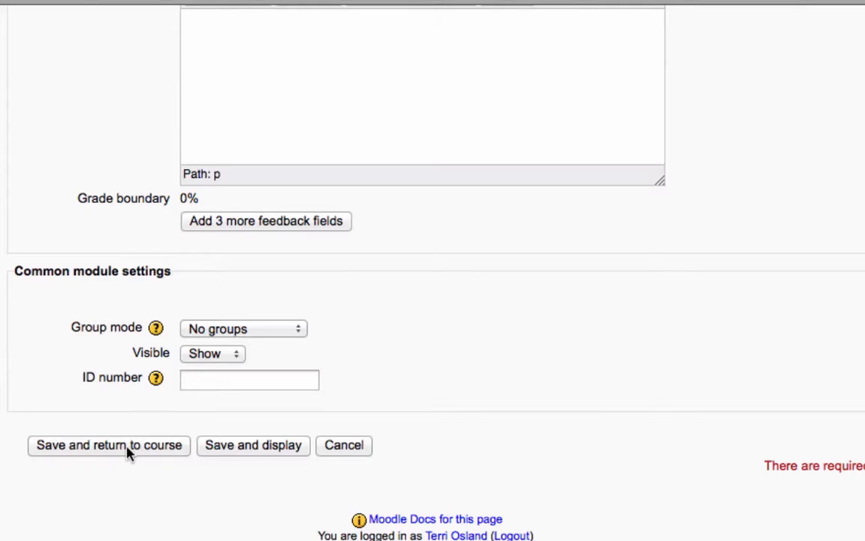
mouse_move(227, 451)
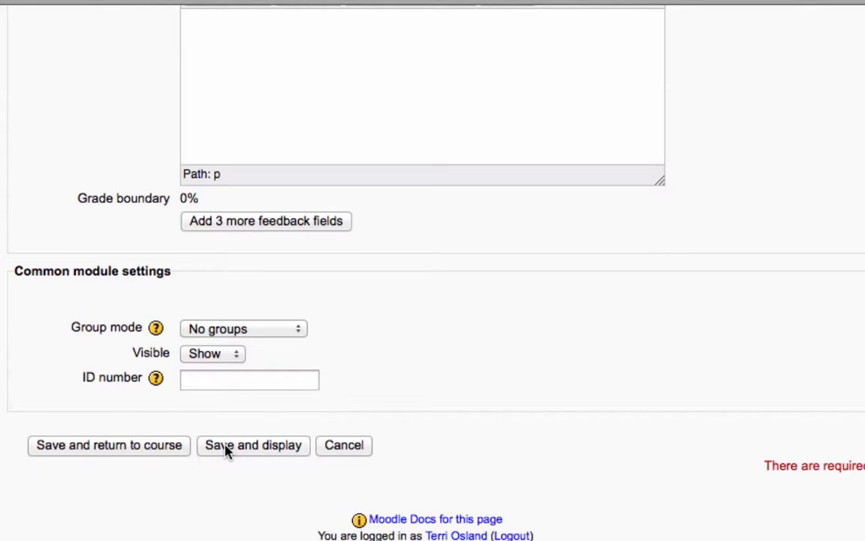
mouse_move(482, 392)
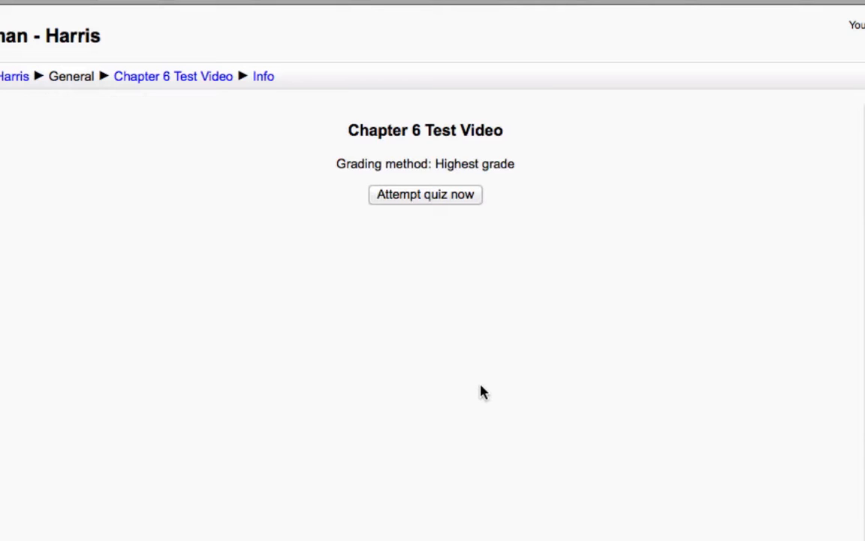
mouse_move(489, 391)
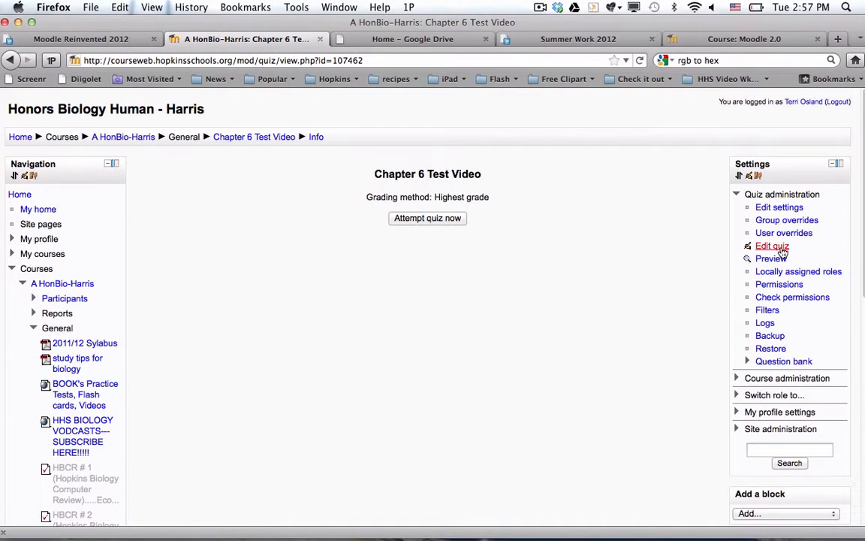
Step: Open Edit quiz and select the STATE STANDARDS: Cells question bank category
click(772, 246)
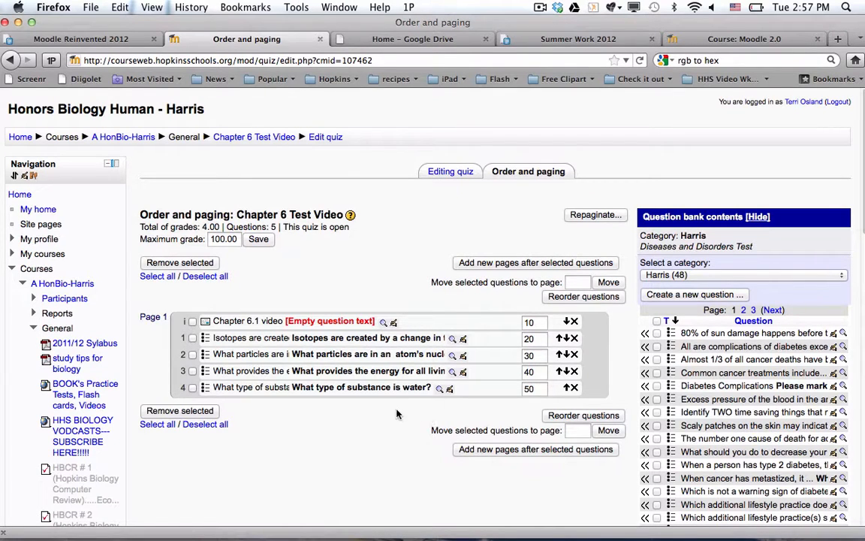
scroll(down, 3)
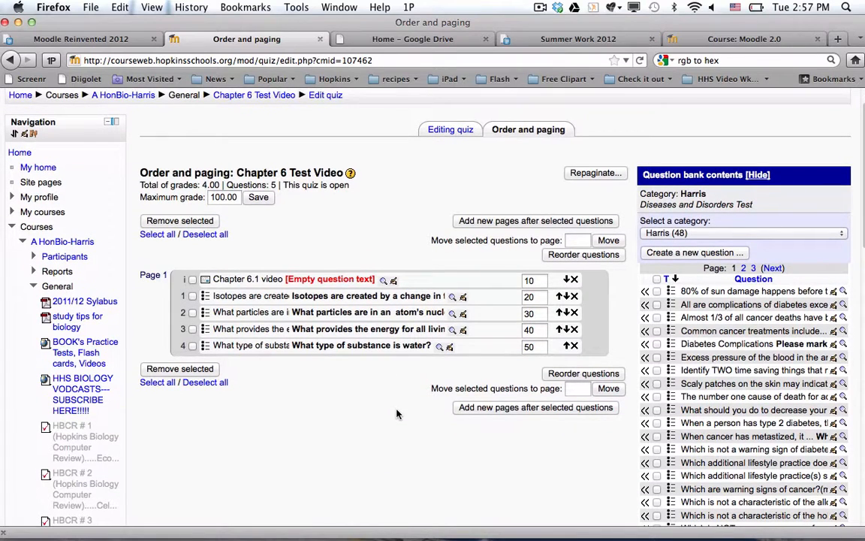
click(743, 233)
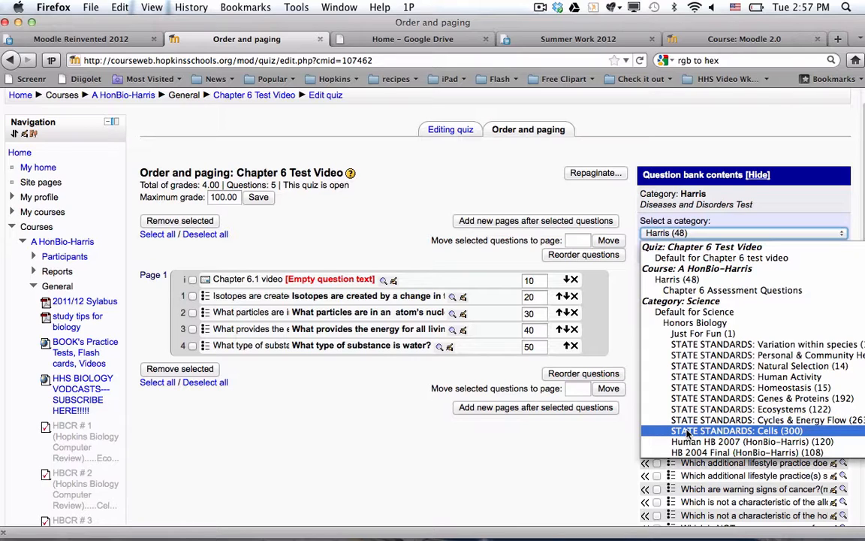
click(736, 430)
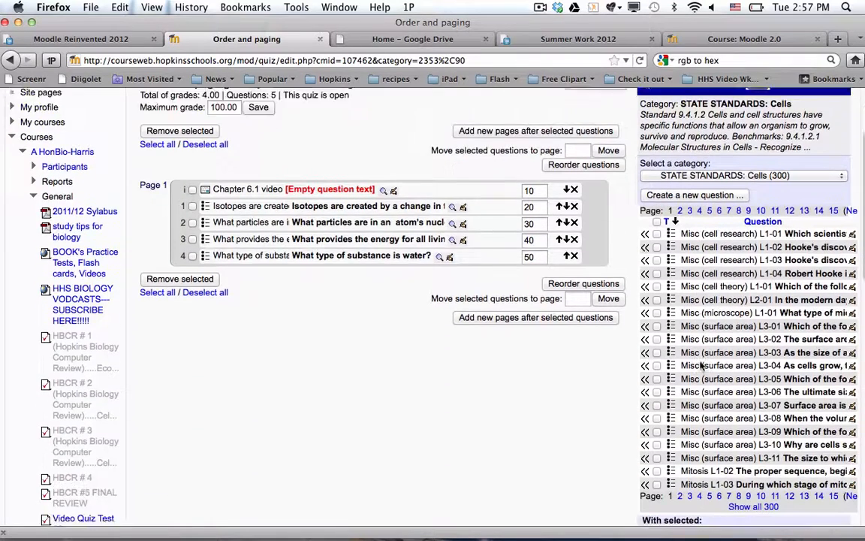
Step: Tick the cell theory L1-01 question in the Cells question bank list
scroll(down, 3)
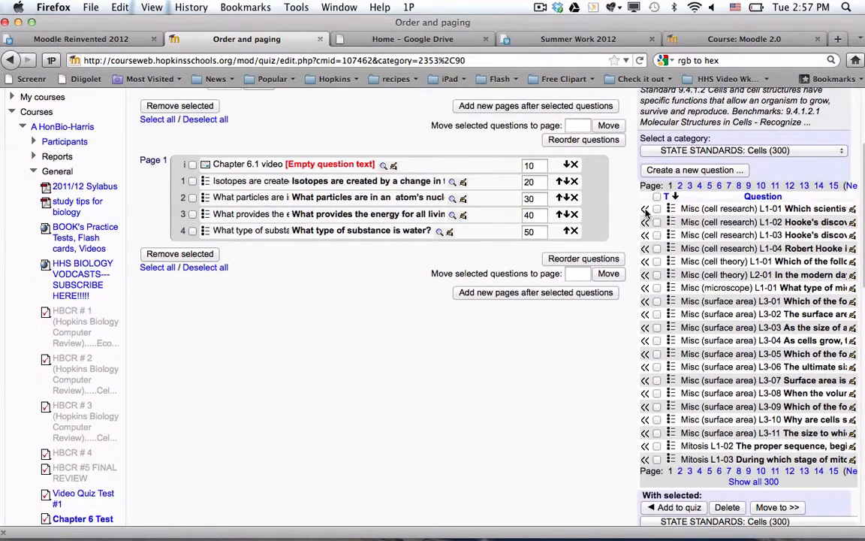
mouse_move(645, 222)
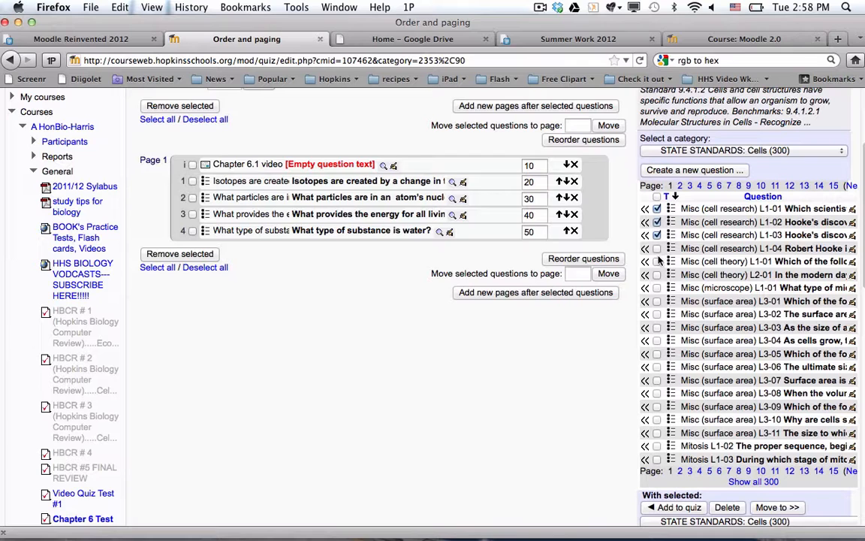
click(657, 314)
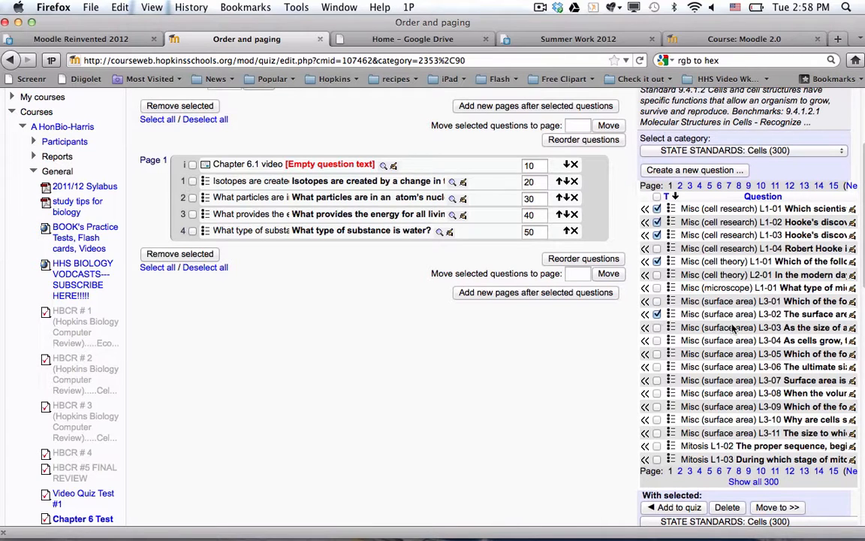
scroll(down, 3)
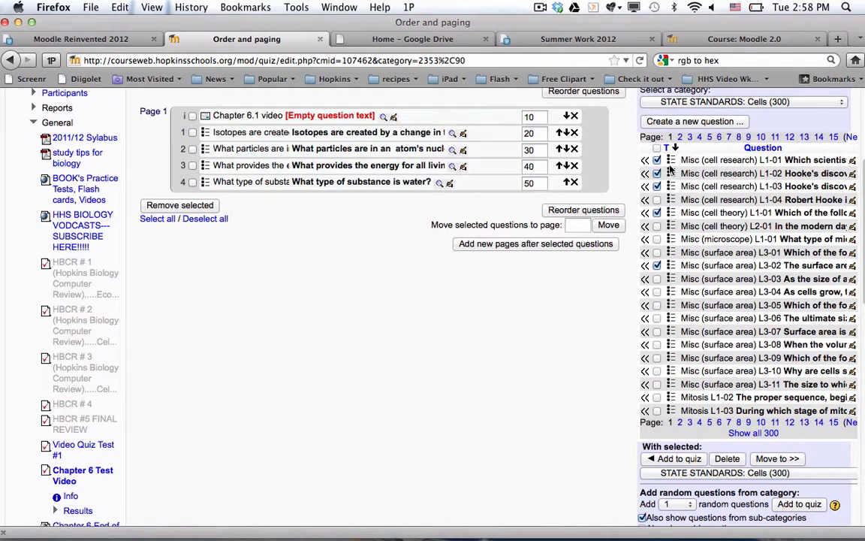
mouse_move(671, 173)
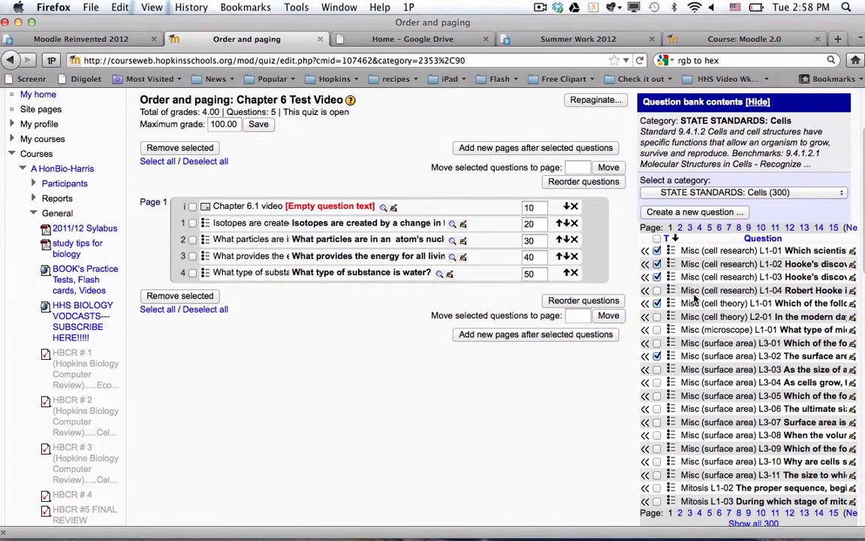
mouse_move(506, 263)
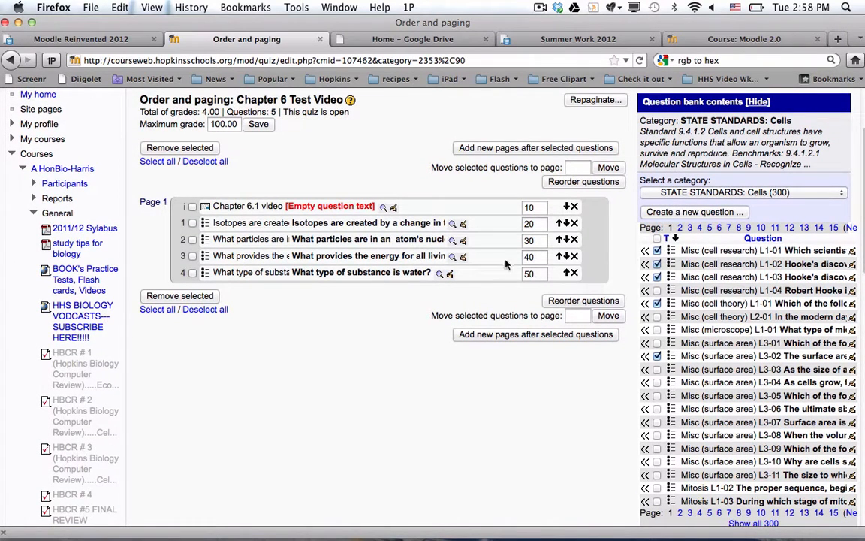
mouse_move(327, 210)
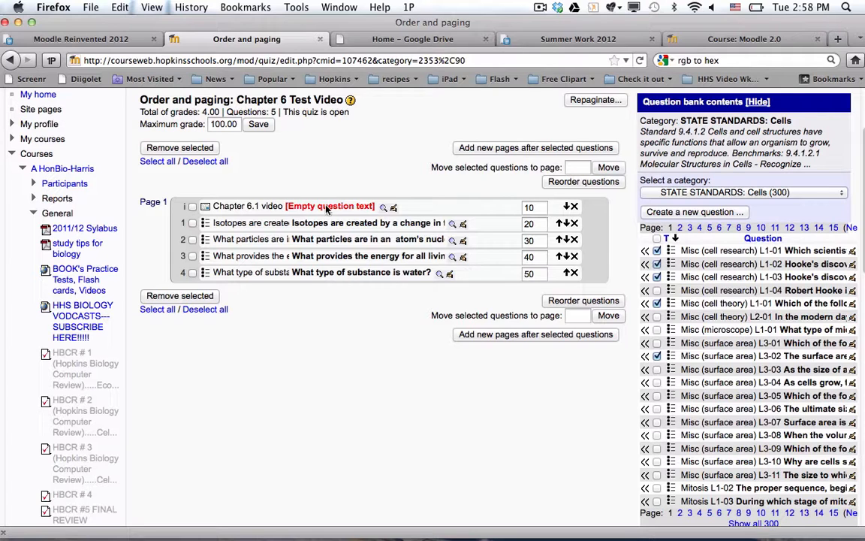
mouse_move(316, 323)
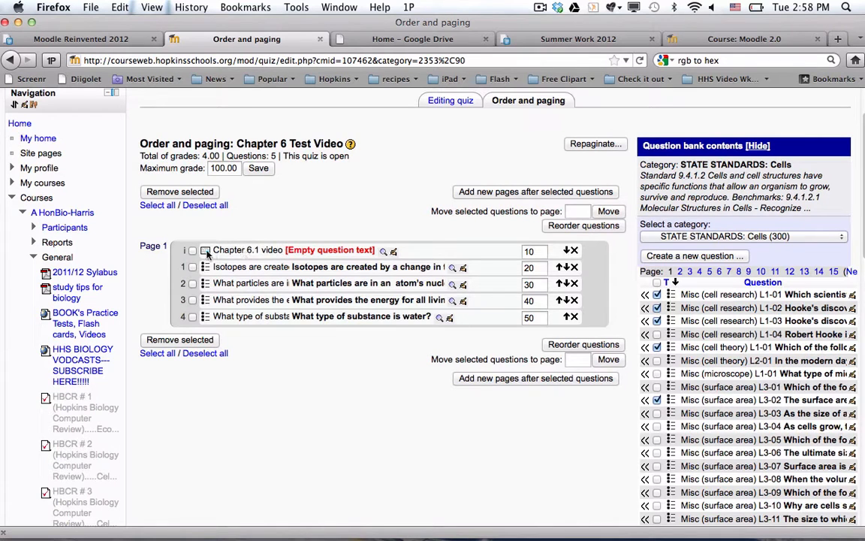
mouse_move(205, 250)
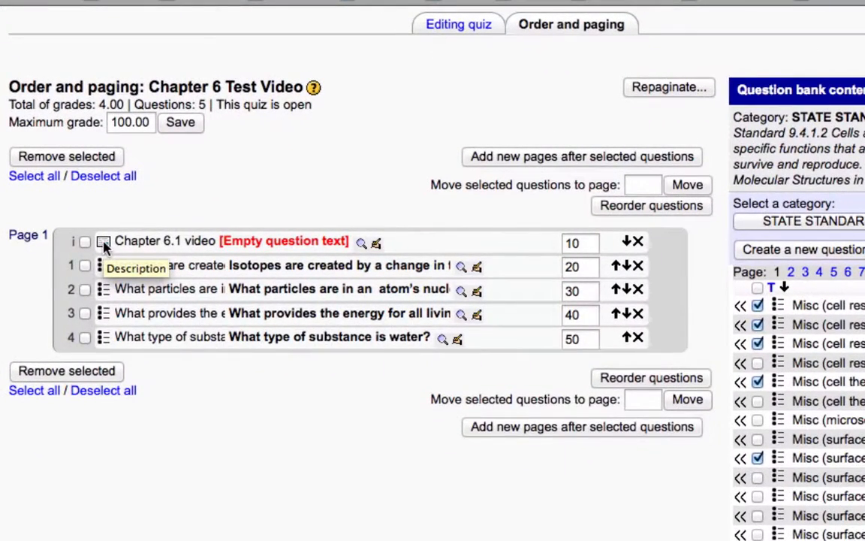
mouse_move(146, 281)
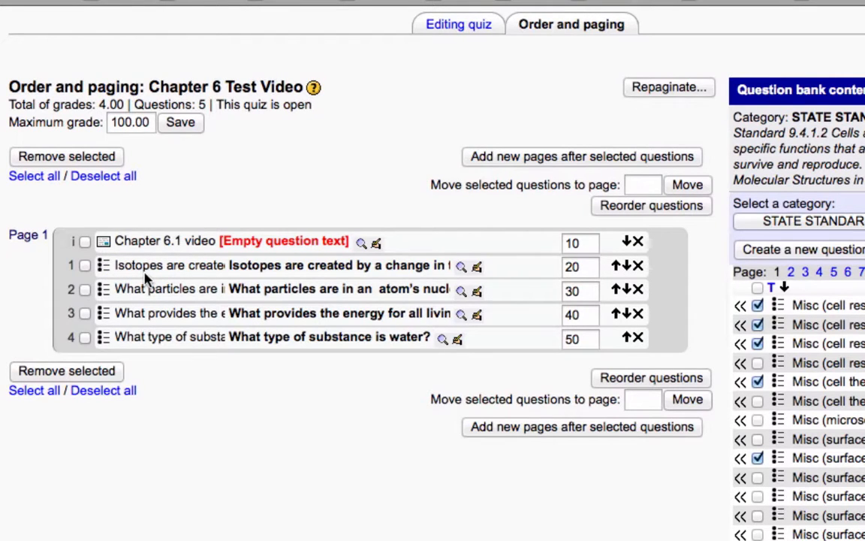
mouse_move(125, 278)
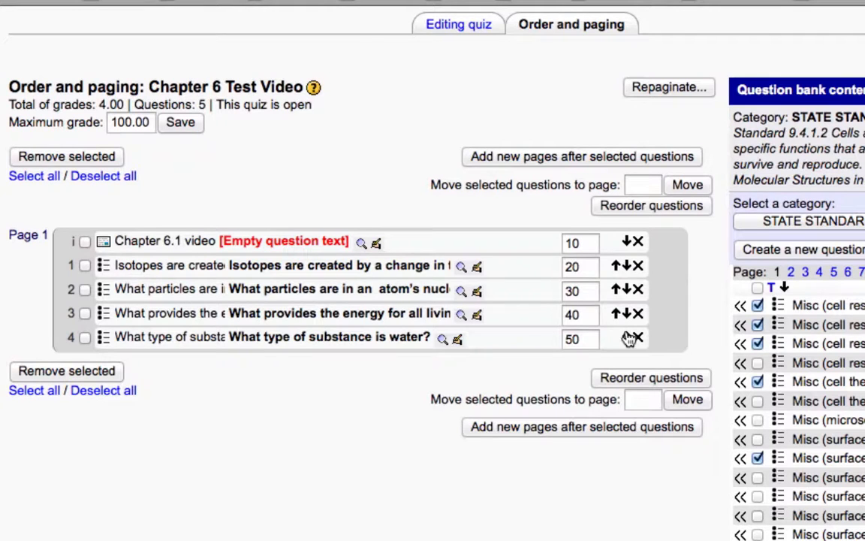
mouse_move(621, 261)
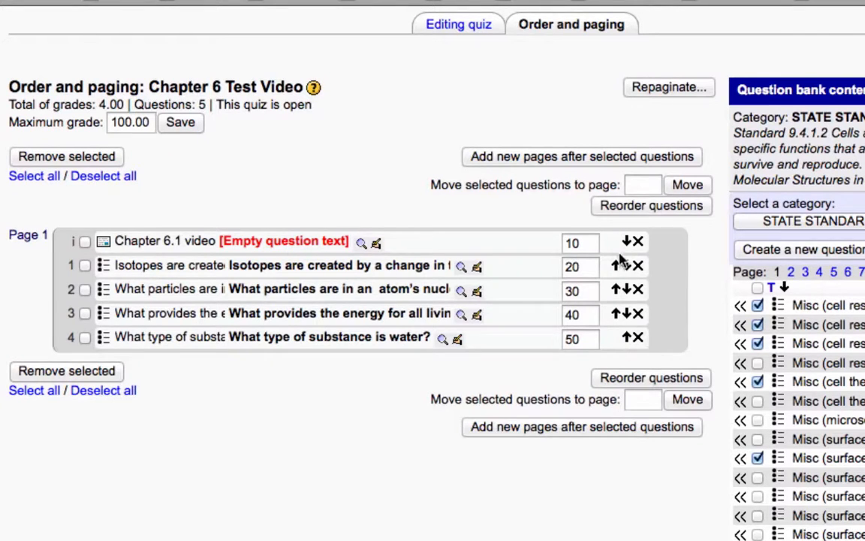
mouse_move(638, 278)
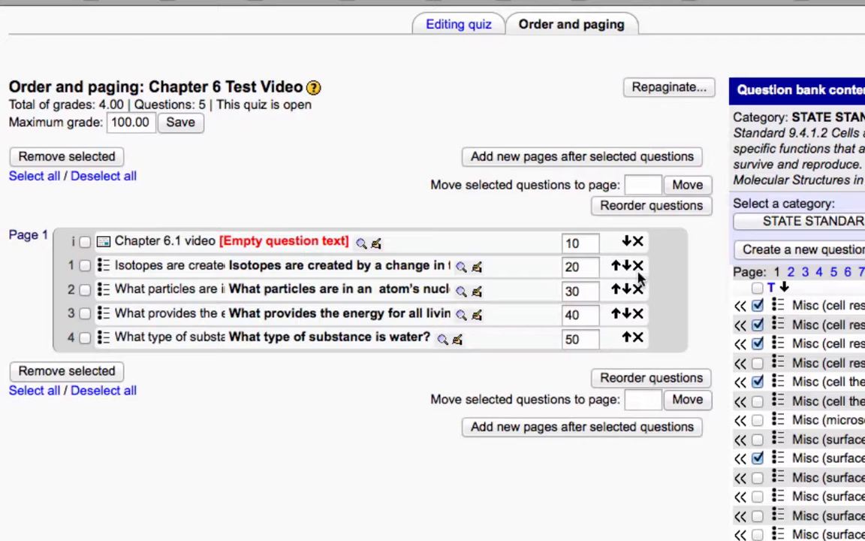
mouse_move(637, 241)
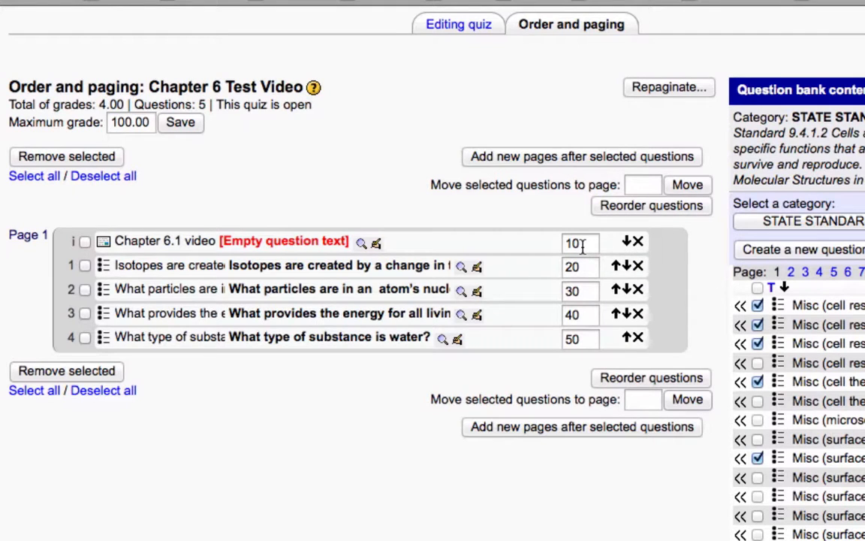
Step: Edit item grades and save the quiz's maximum grade as 5.00
click(580, 241)
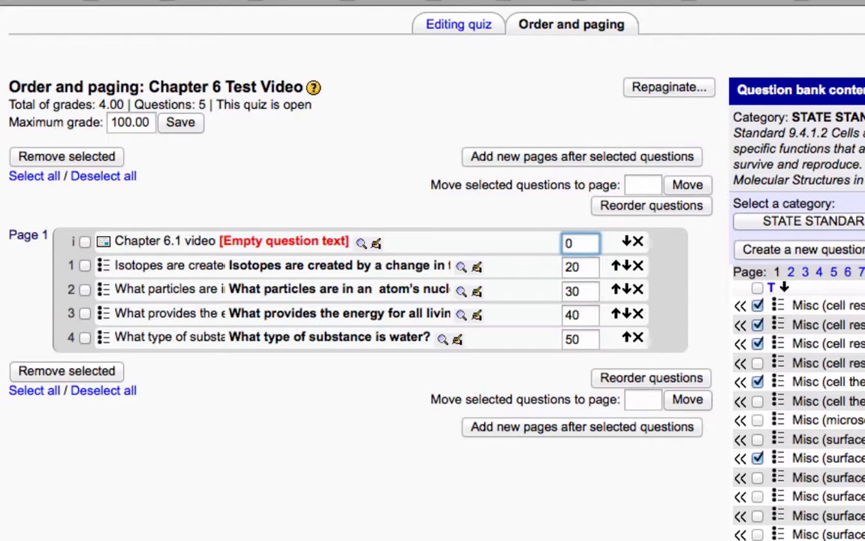
click(579, 265)
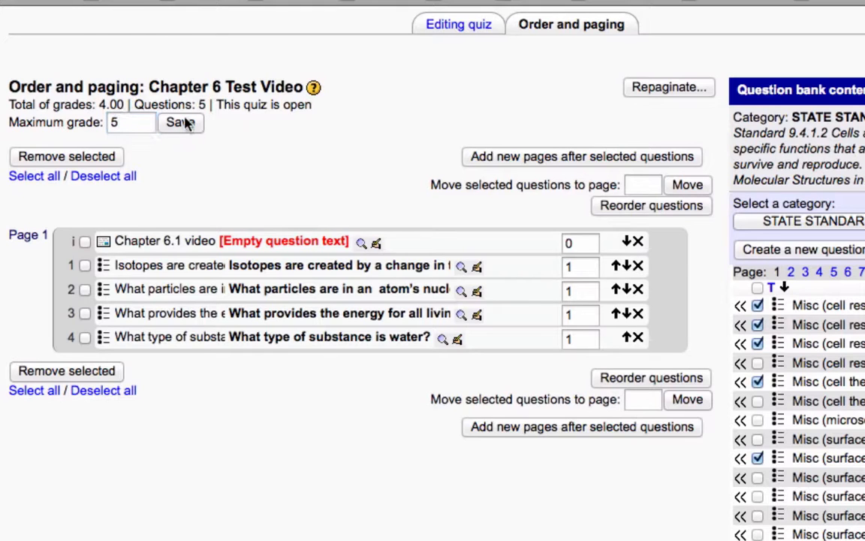
click(180, 122)
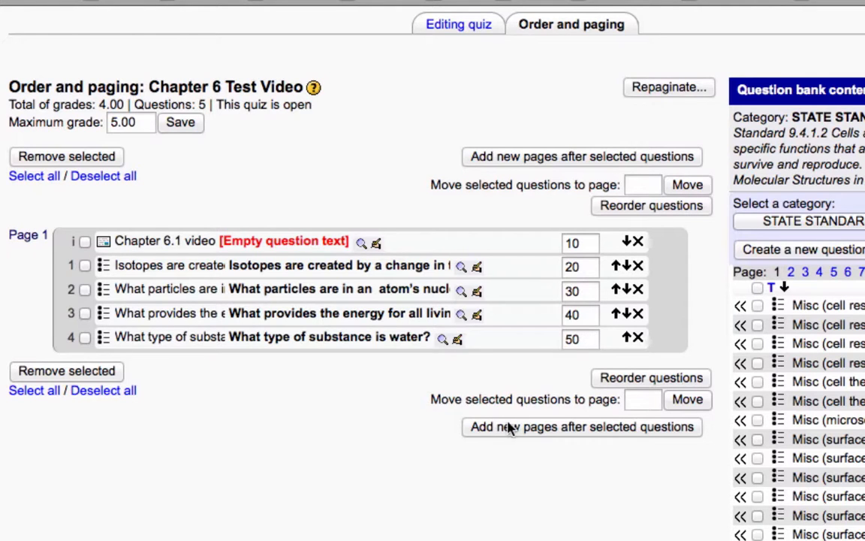
mouse_move(431, 496)
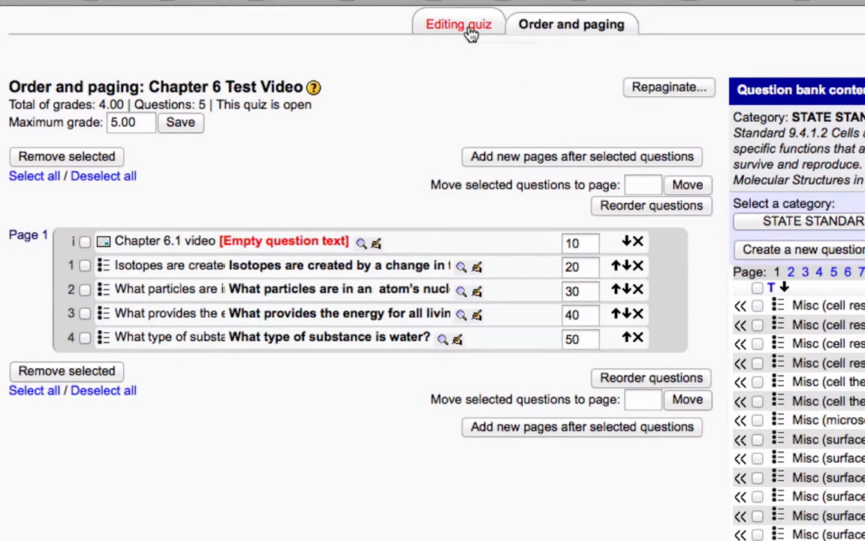
Step: Switch between Editing quiz and Order and paging, ending on the editing view
click(458, 24)
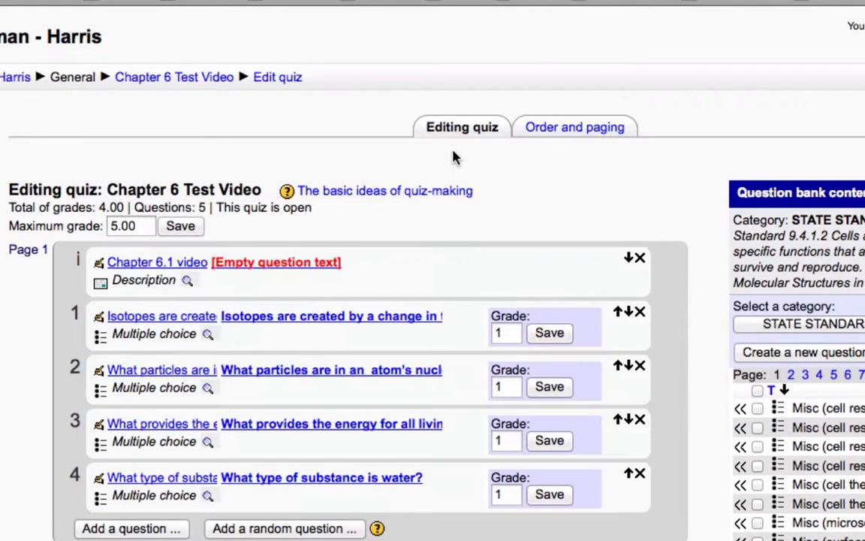
mouse_move(434, 374)
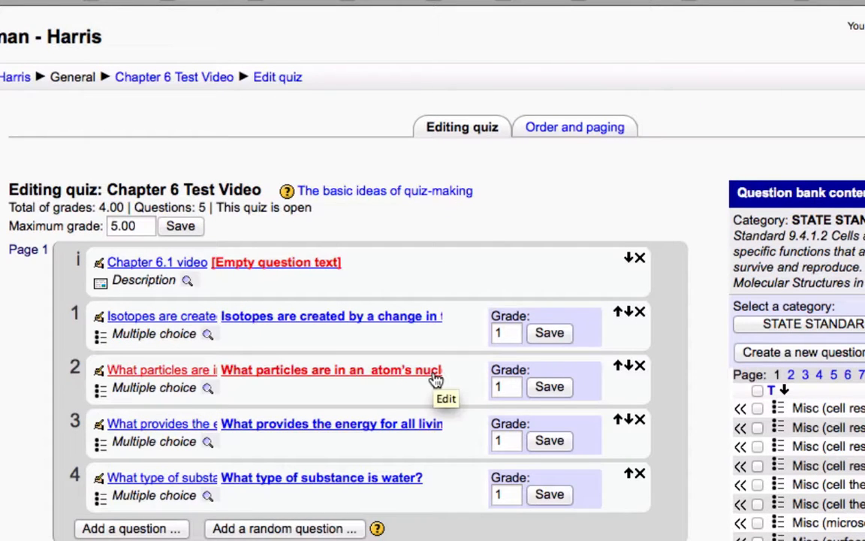
scroll(down, 3)
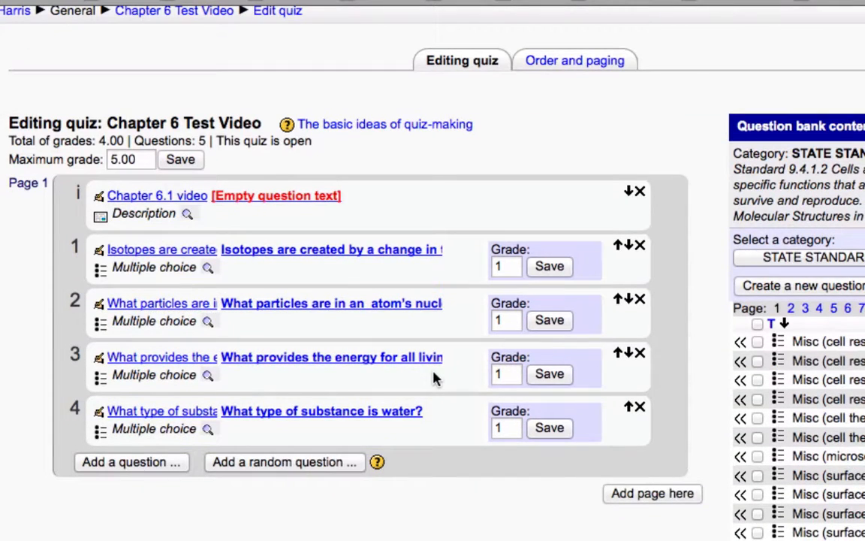
mouse_move(515, 372)
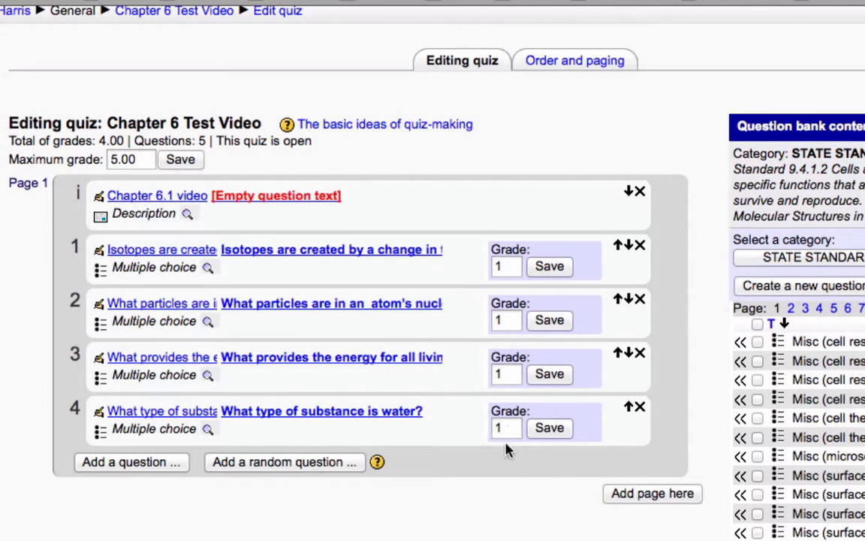
mouse_move(497, 284)
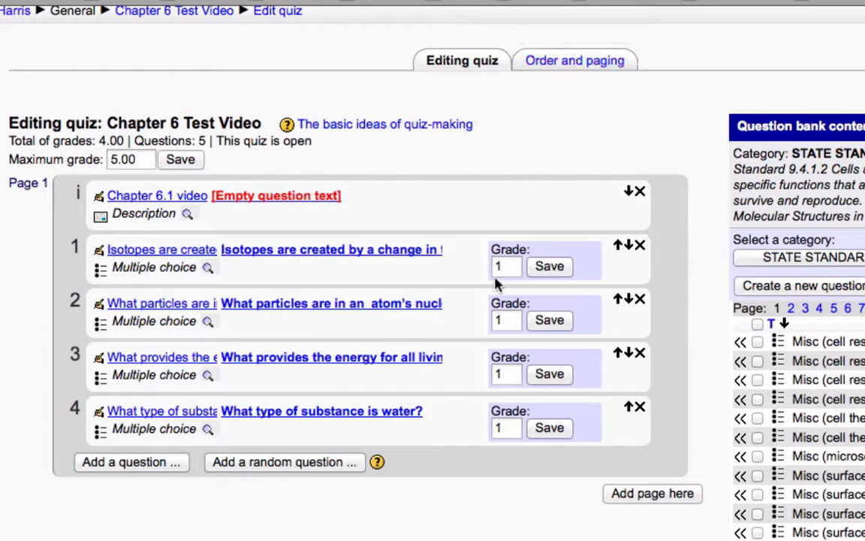
click(575, 60)
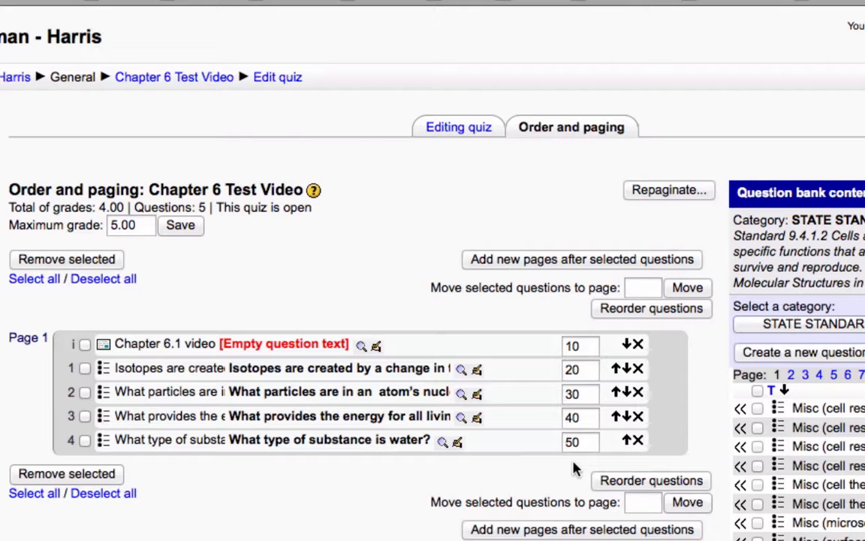
mouse_move(469, 112)
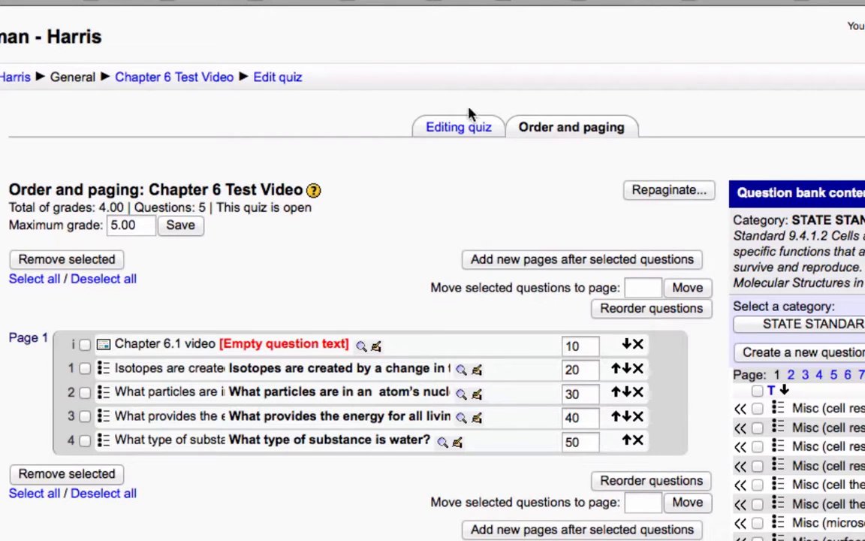
click(458, 126)
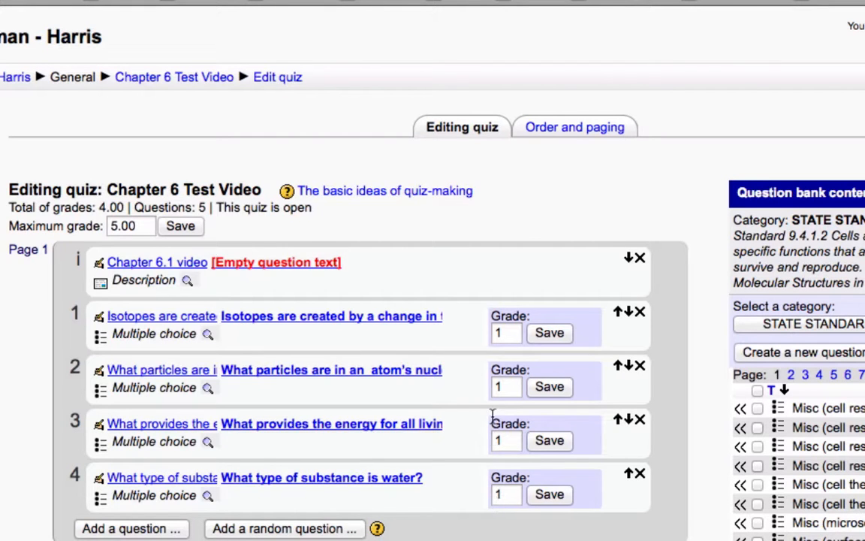
scroll(down, 3)
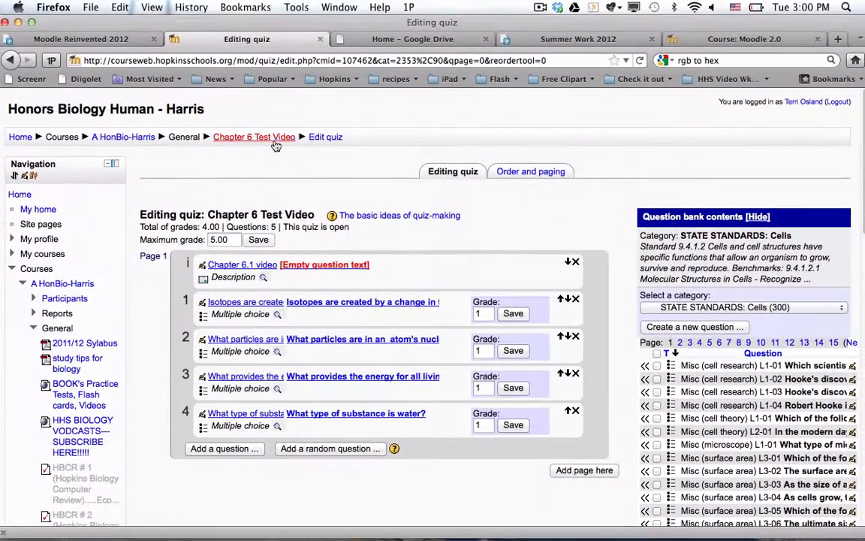
Step: Open an Add user override form, leaving allowed attempts unlimited
click(253, 137)
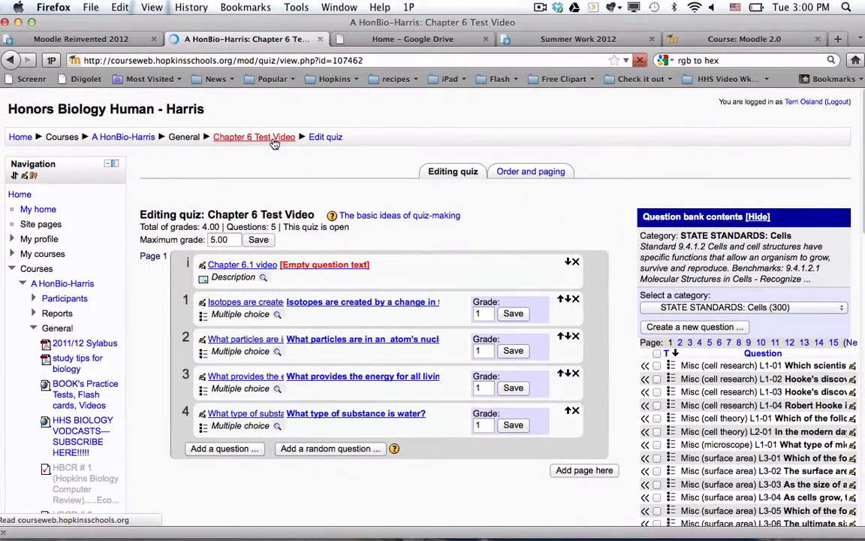
click(253, 136)
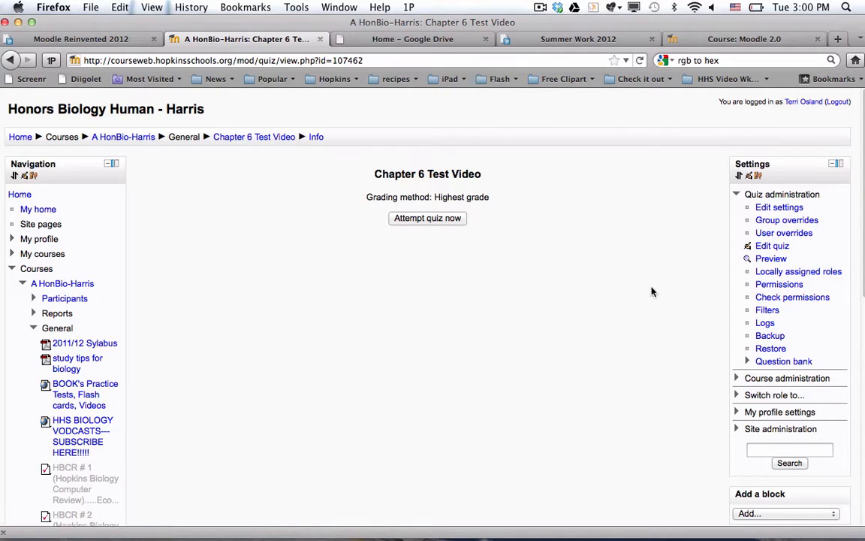
mouse_move(783, 232)
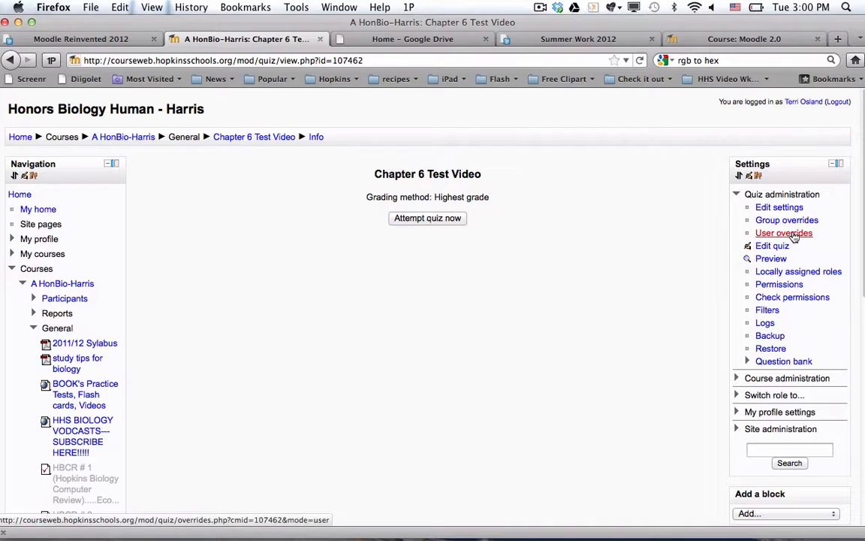
mouse_move(784, 232)
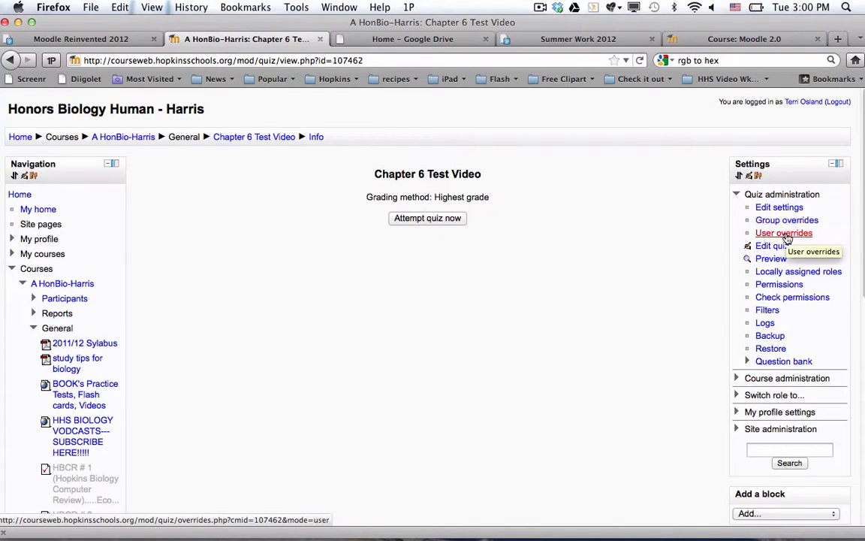
click(783, 233)
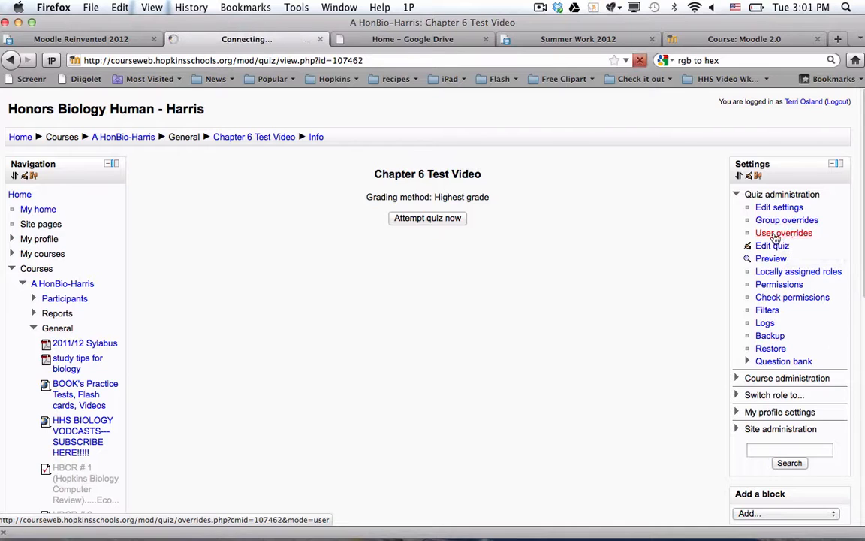
click(784, 232)
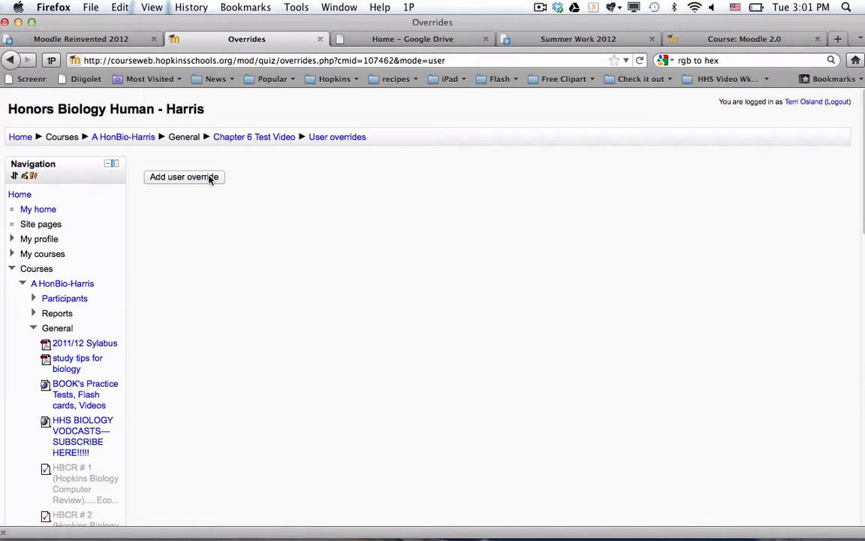
click(183, 176)
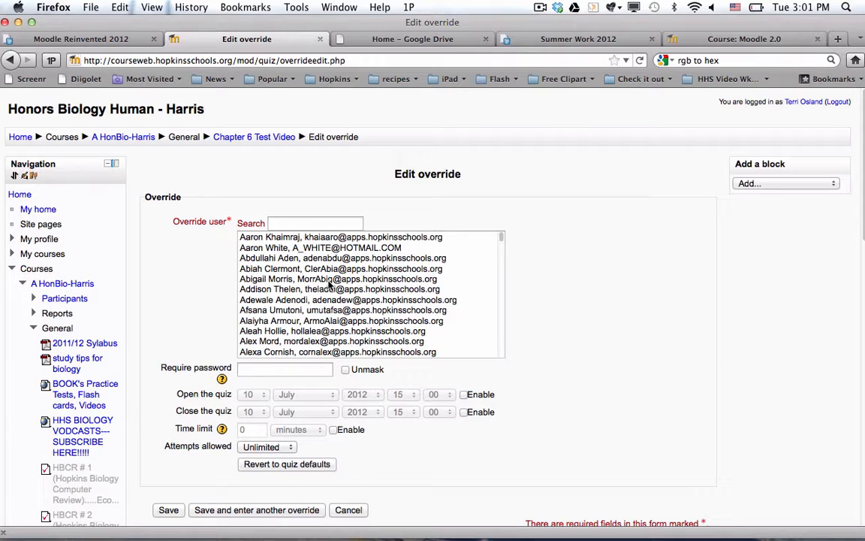
scroll(down, 3)
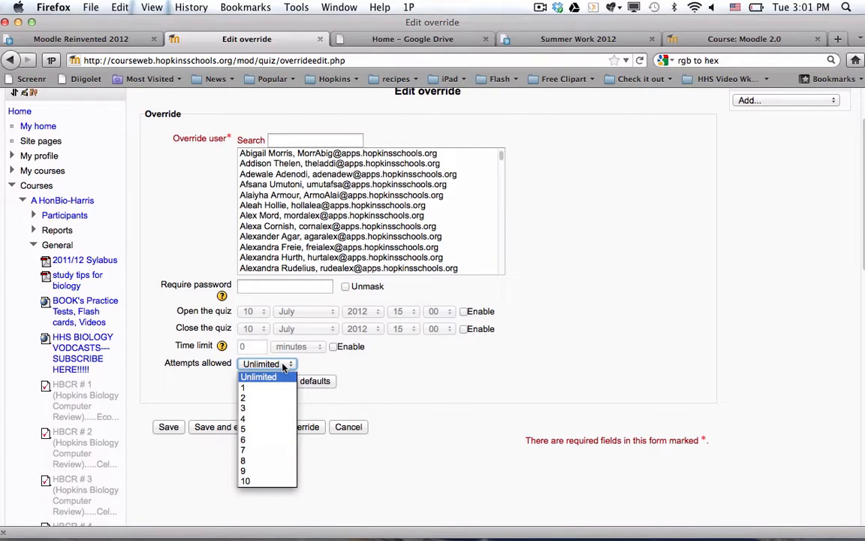
click(267, 364)
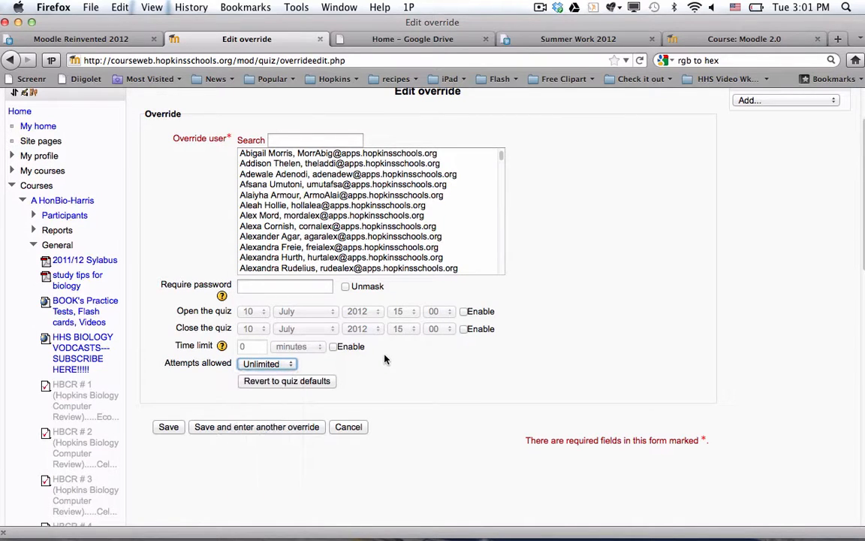
mouse_move(260, 344)
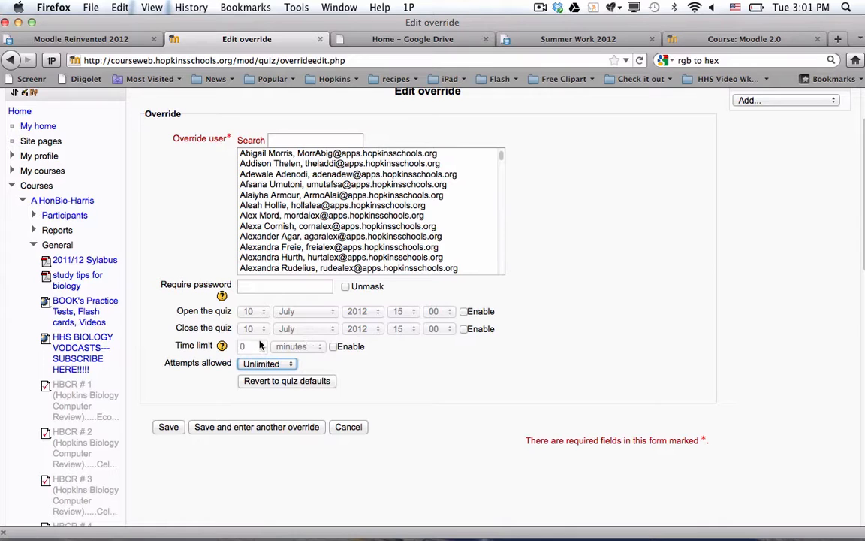
mouse_move(384, 371)
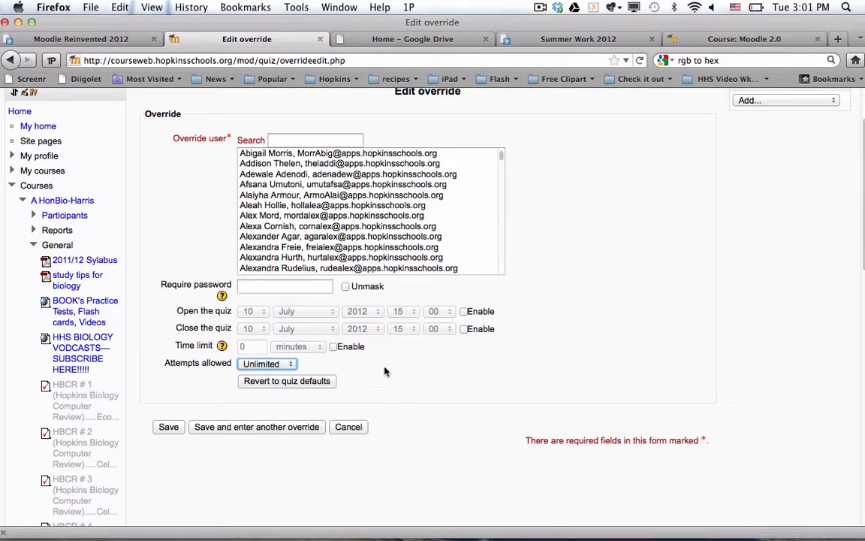
Step: Leave the override unsaved and preview the quiz's video and first question
scroll(up, 3)
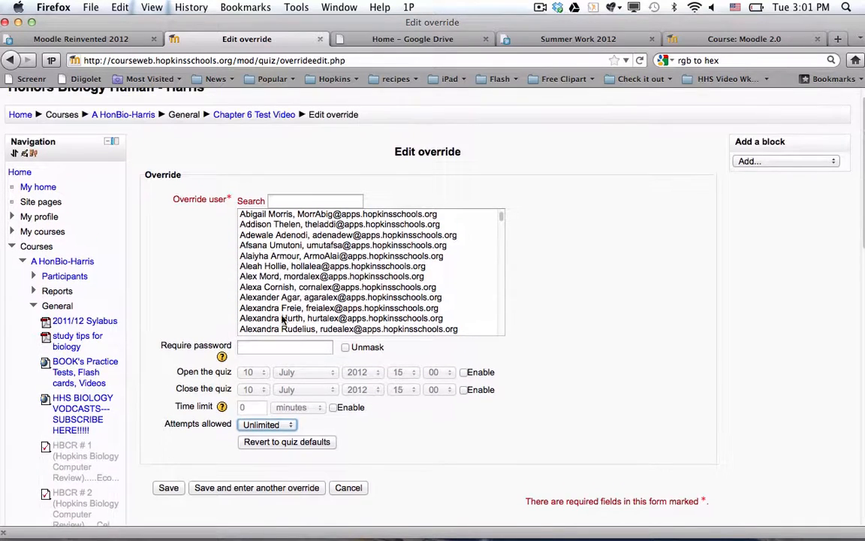
mouse_move(486, 349)
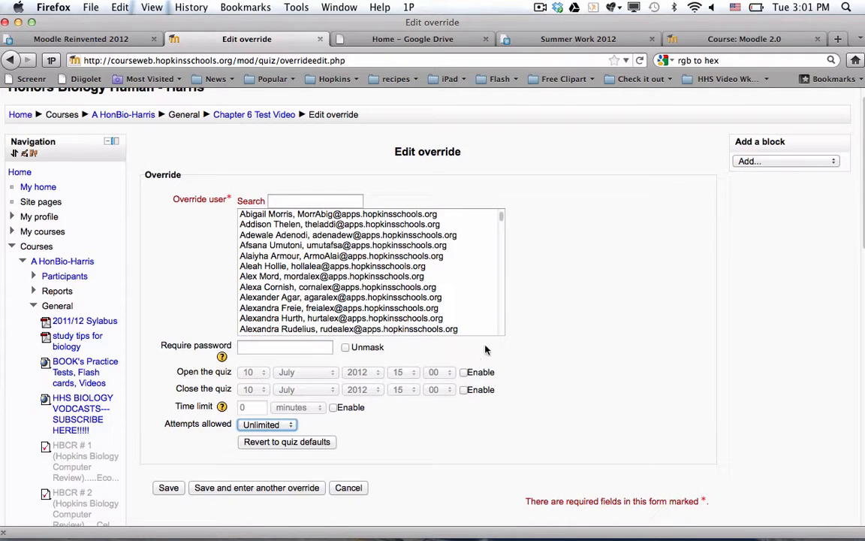
mouse_move(572, 336)
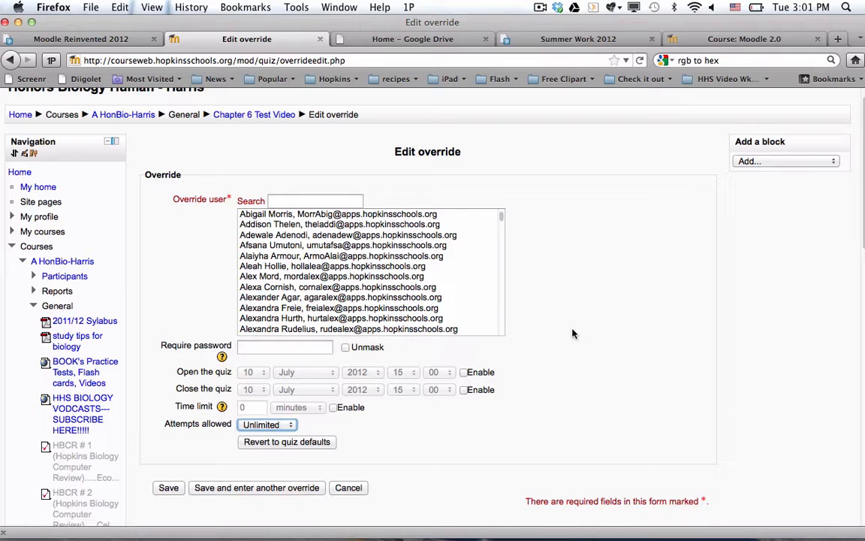
mouse_move(276, 128)
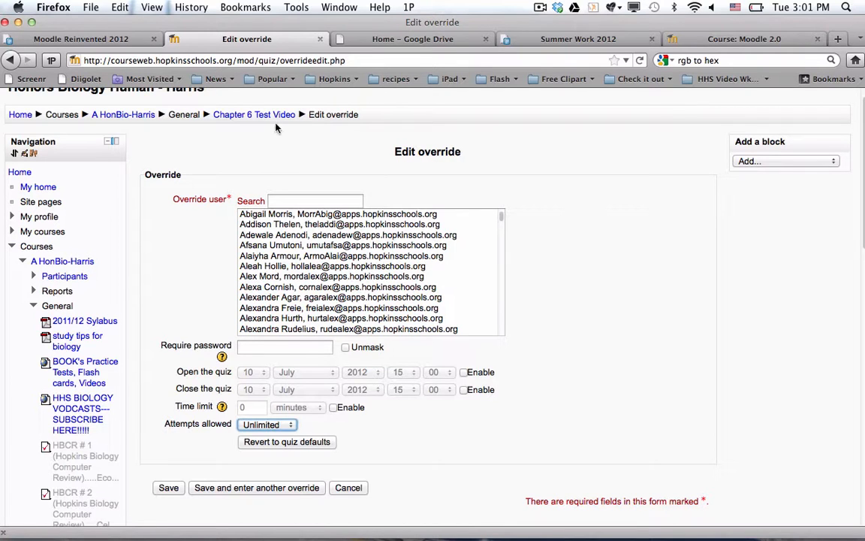
click(348, 488)
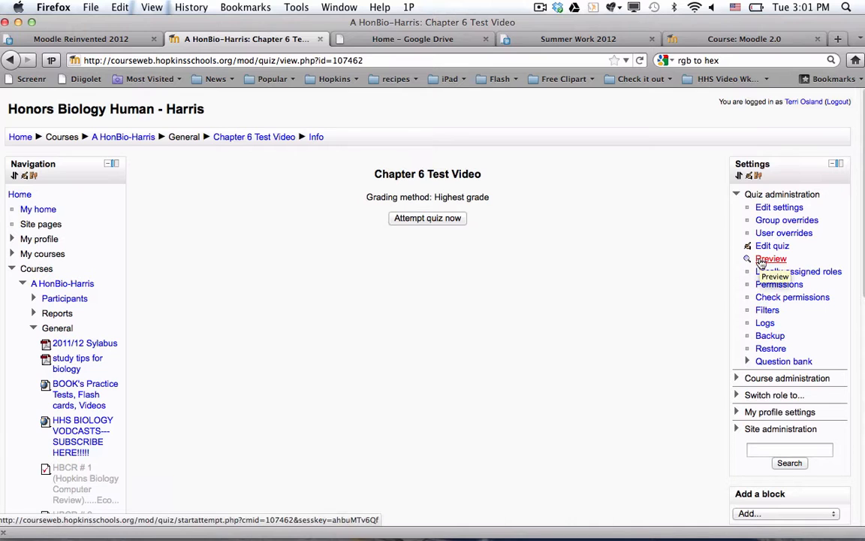
click(771, 259)
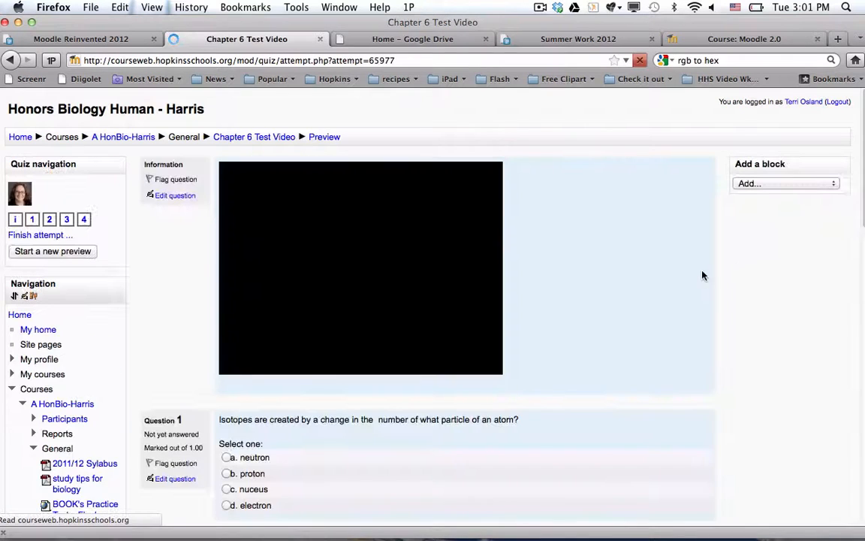